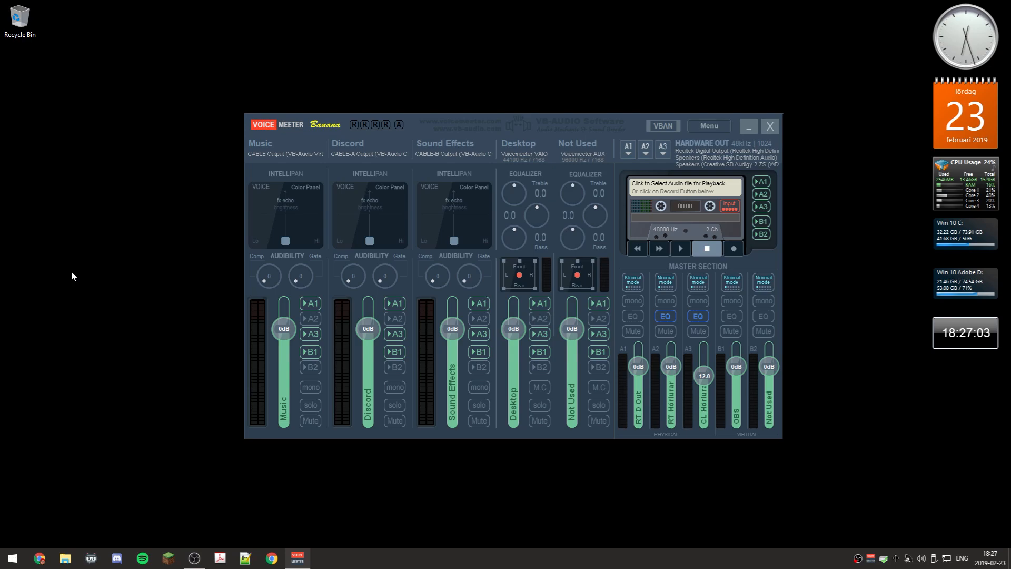
mouse_move(316, 210)
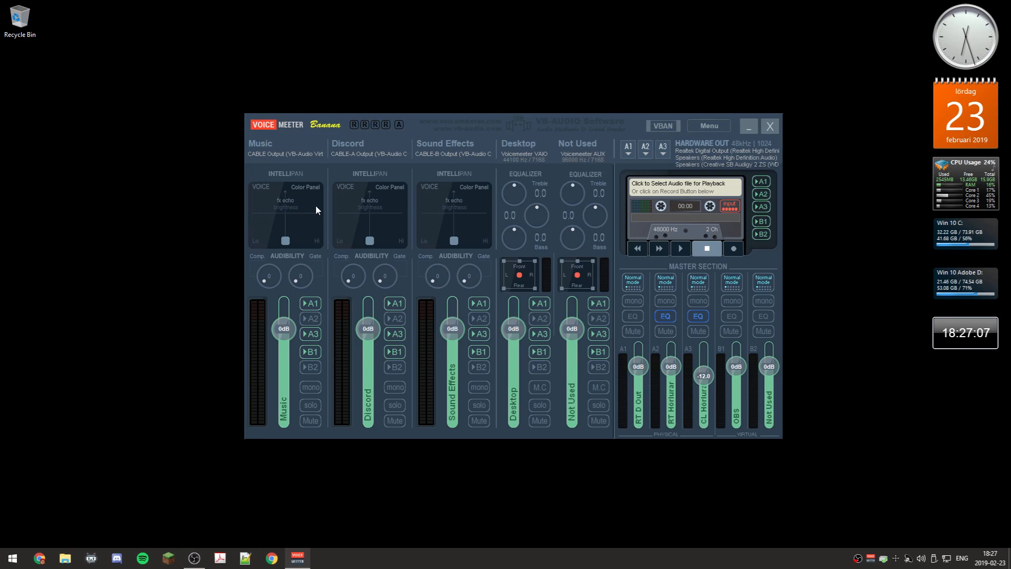
mouse_move(163, 290)
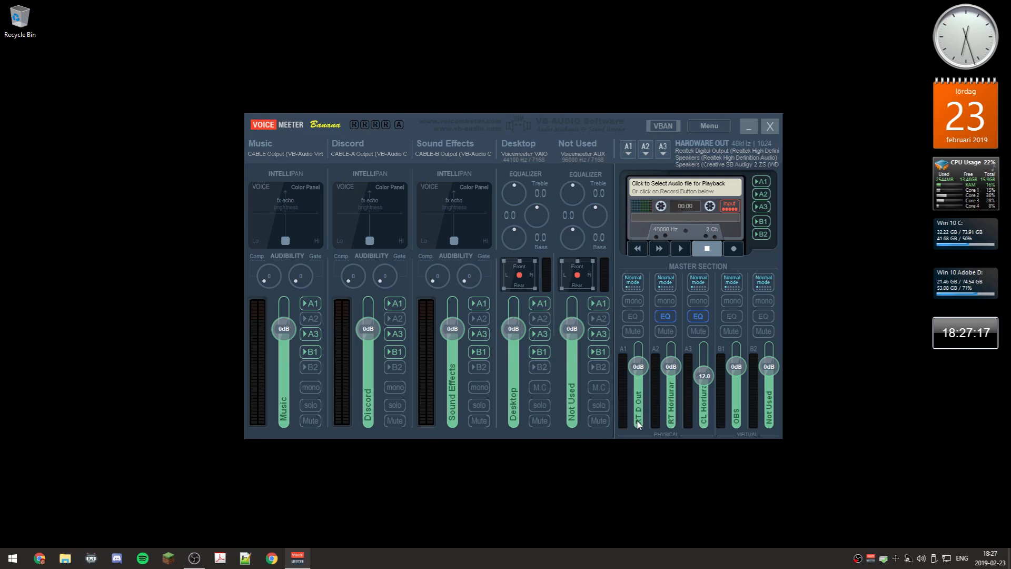
mouse_move(820, 367)
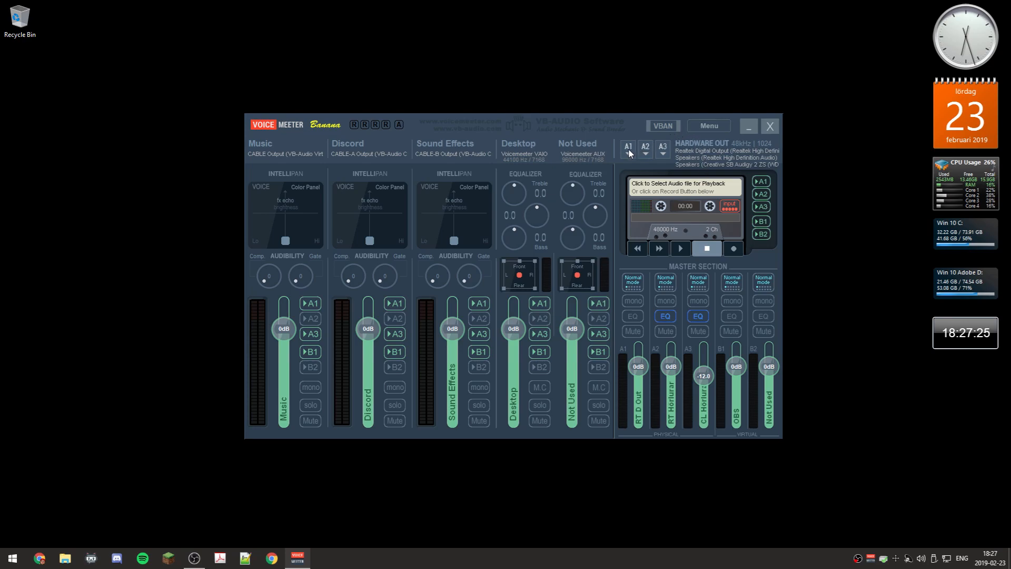
mouse_move(663, 155)
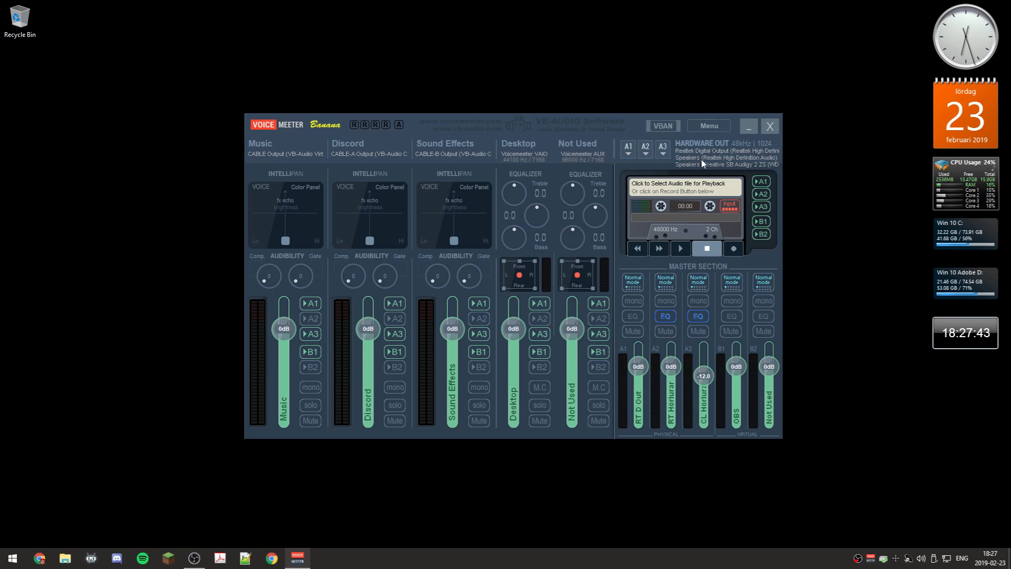
mouse_move(708, 164)
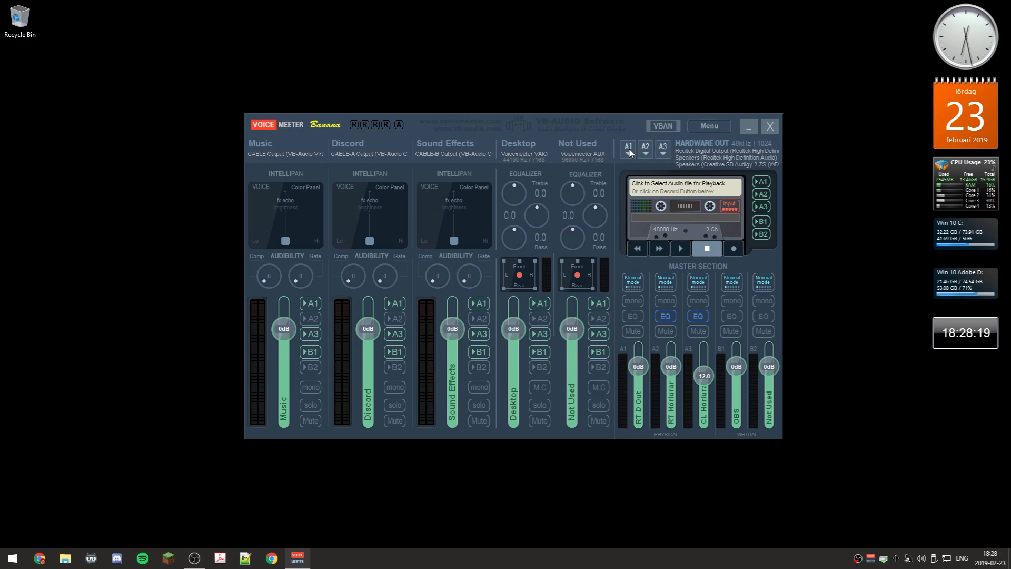
mouse_move(662, 152)
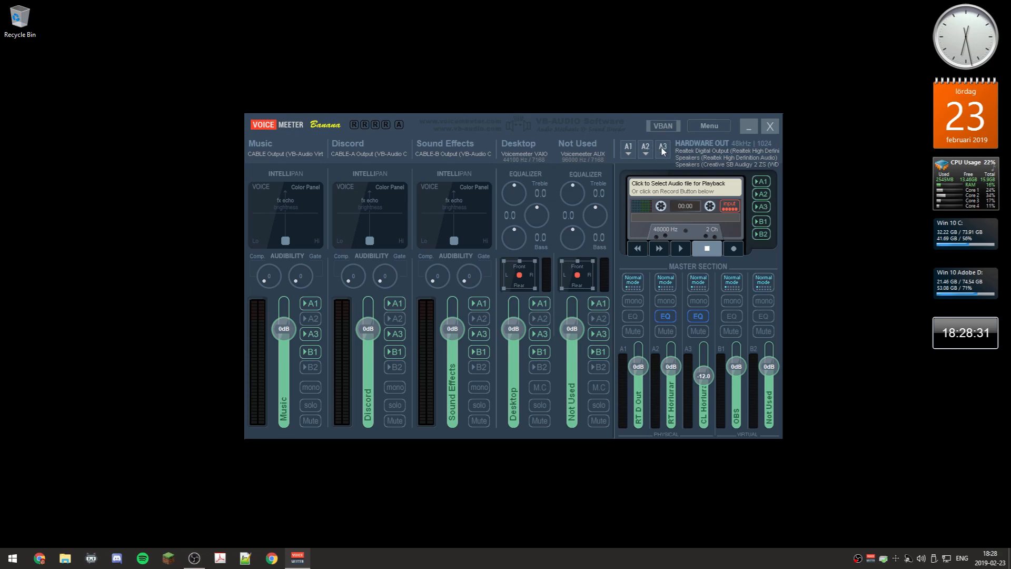
mouse_move(675, 286)
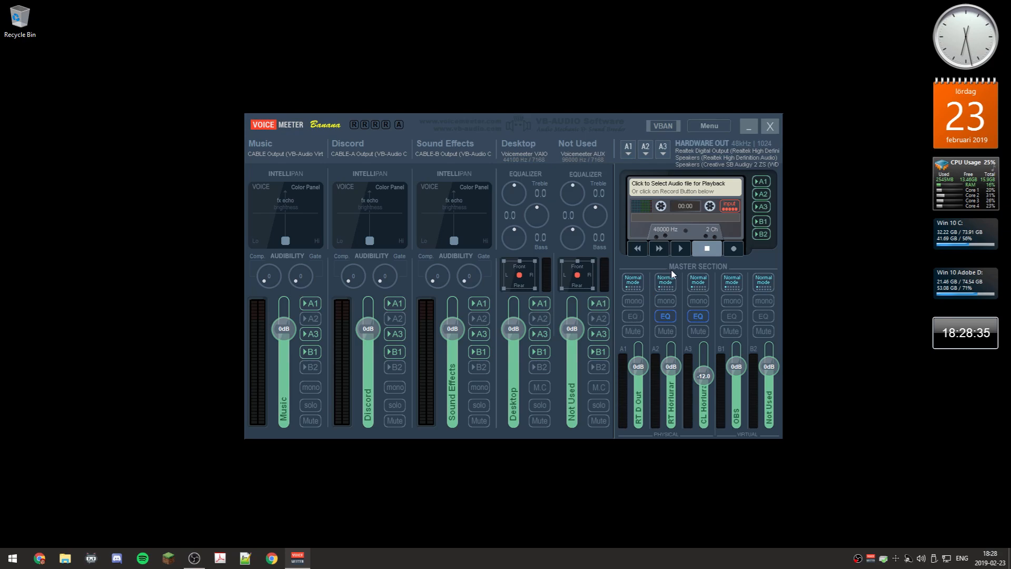
mouse_move(635, 318)
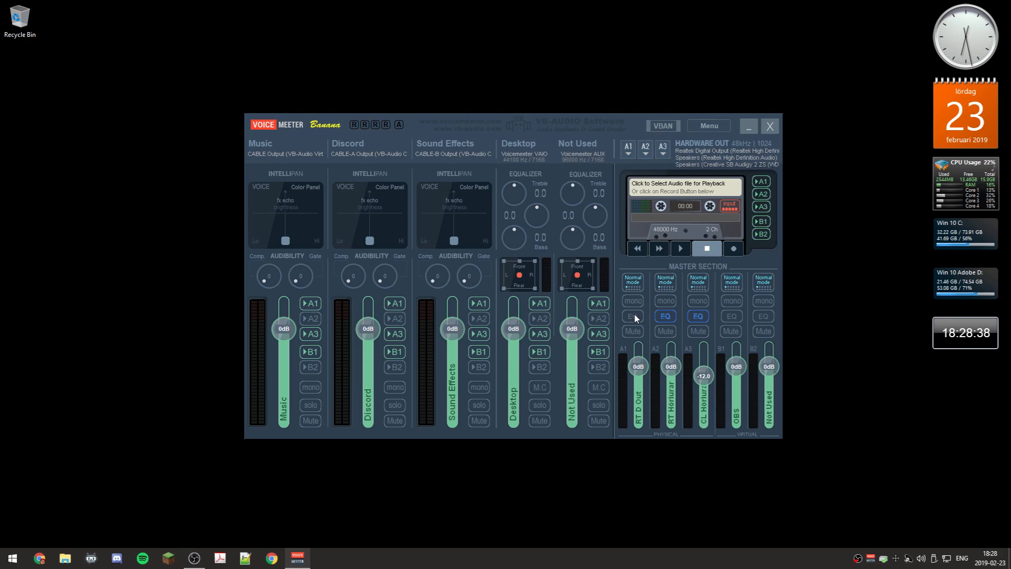
mouse_move(641, 374)
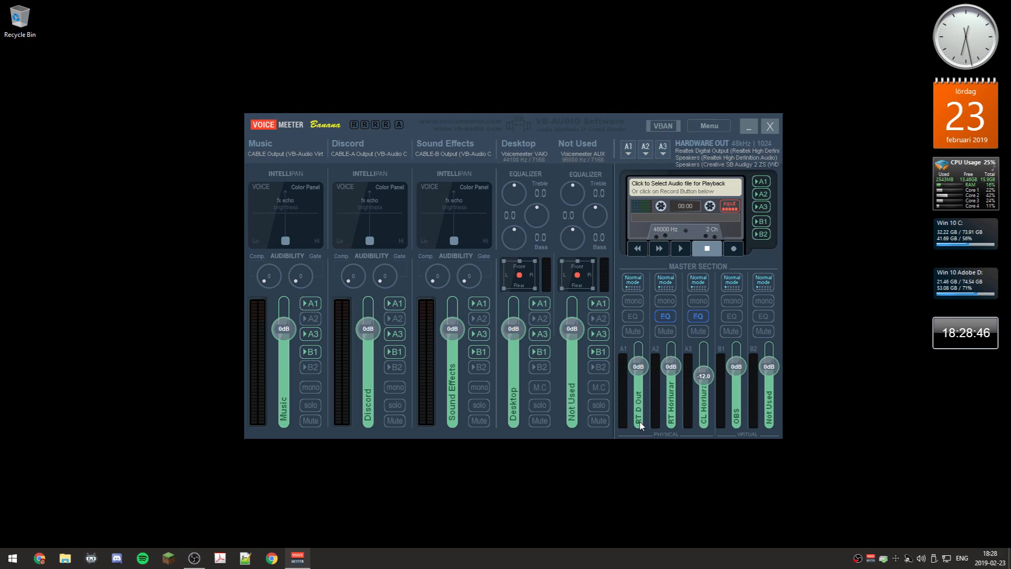
mouse_move(642, 402)
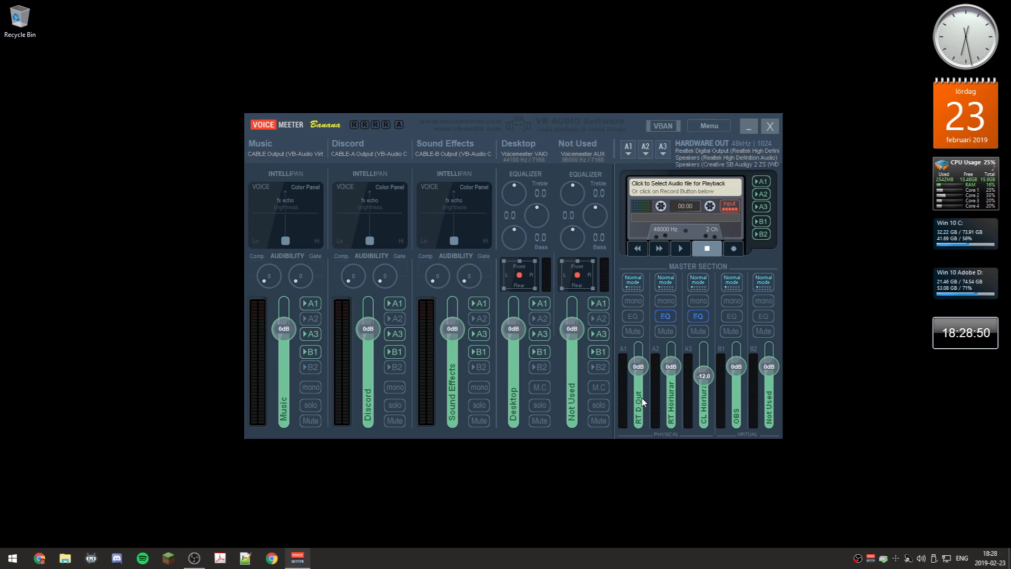
mouse_move(665, 426)
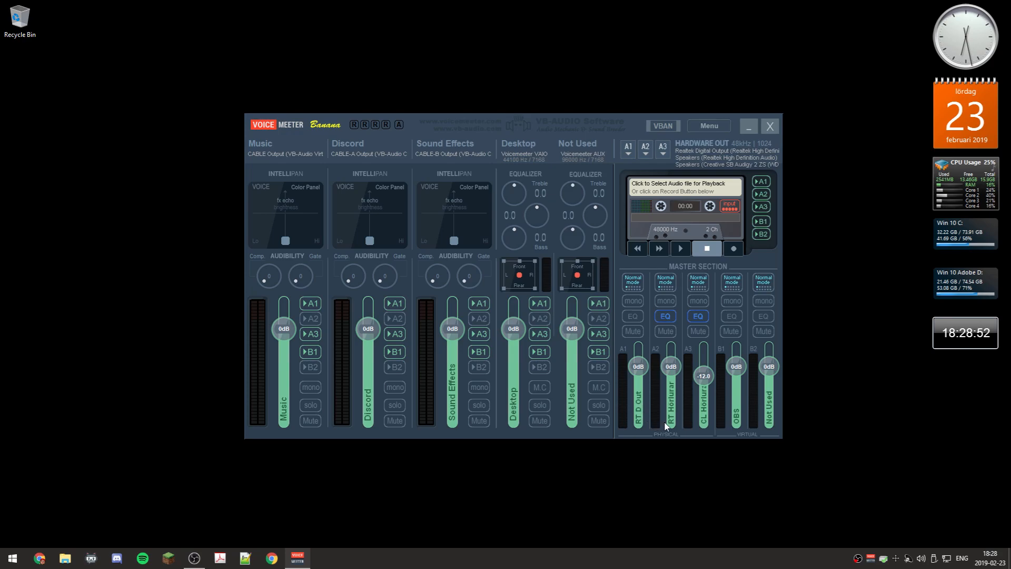
mouse_move(675, 417)
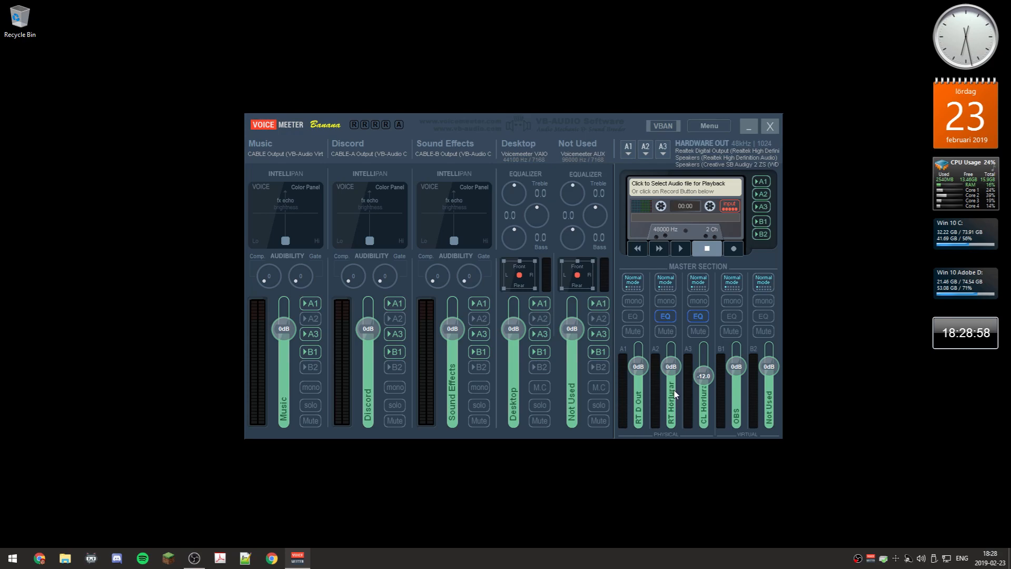
mouse_move(706, 419)
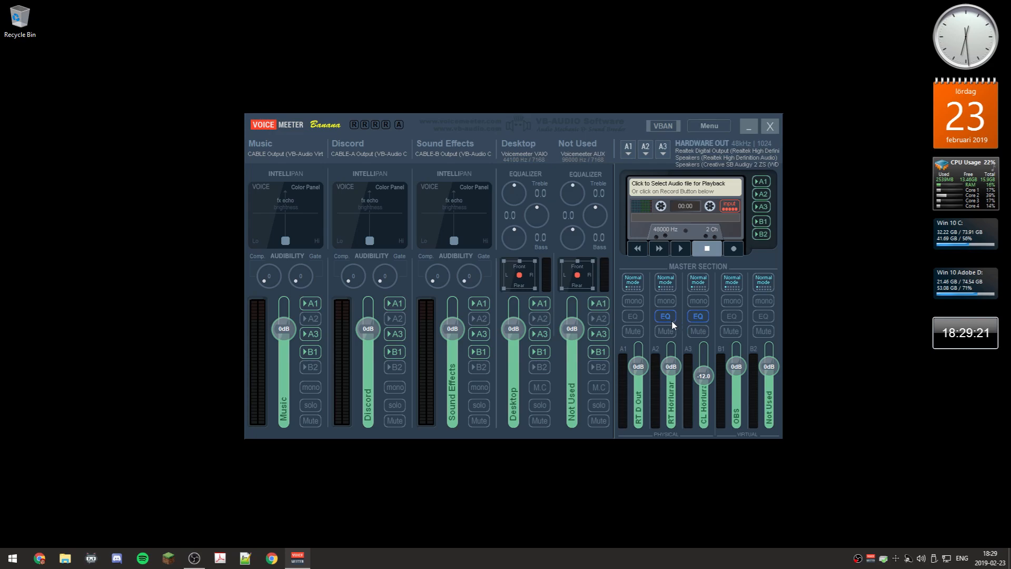
mouse_move(635, 321)
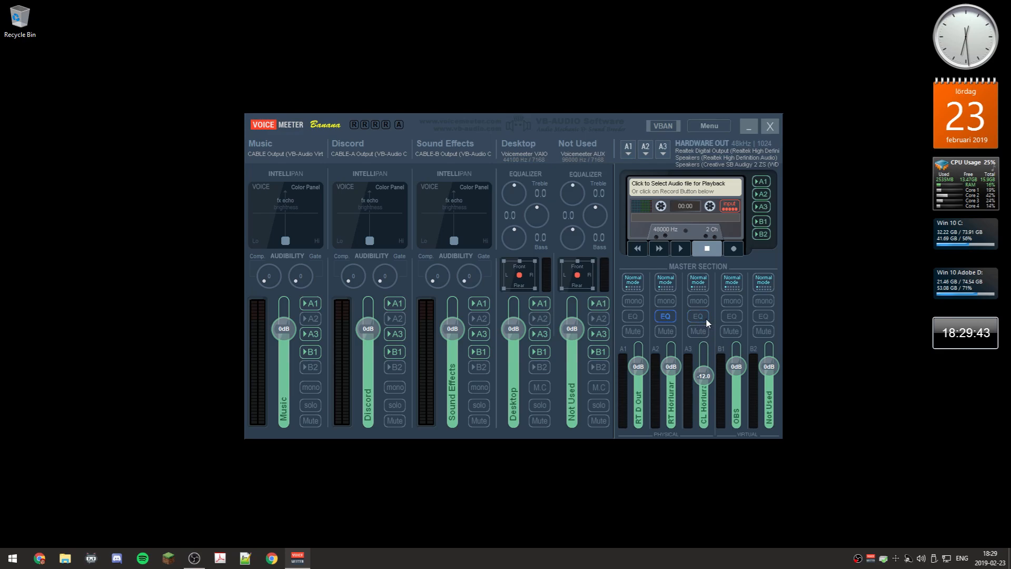
Step: Open the A3 bus EQPro-G6 window showing its curve with boosted lows and highs
left_click(697, 316)
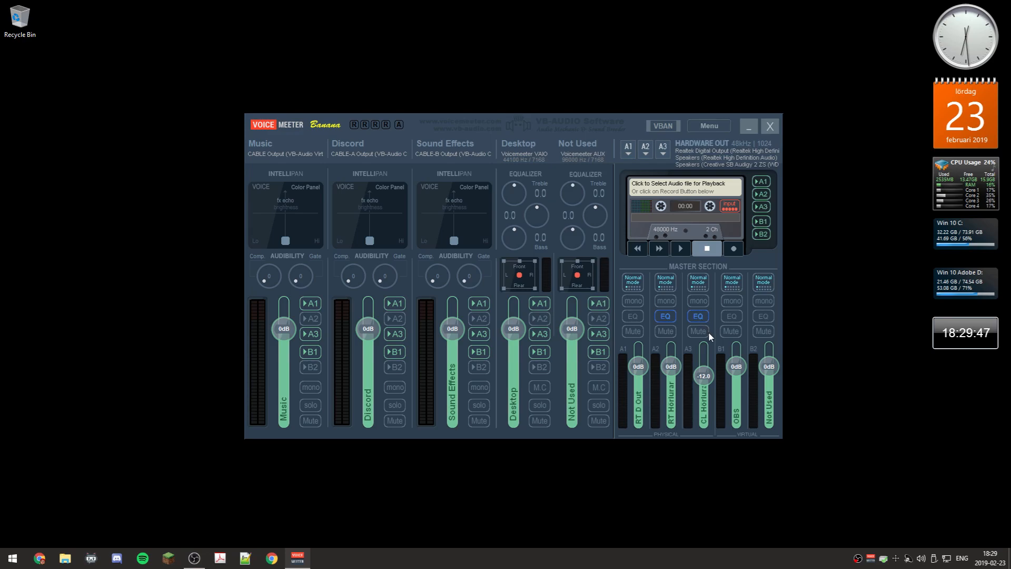
left_click(697, 315)
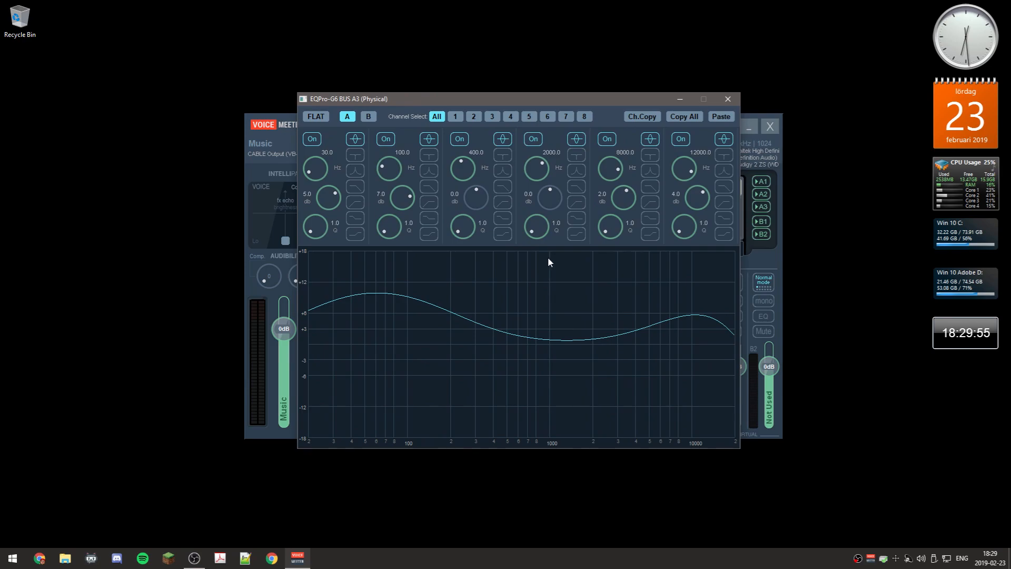
mouse_move(359, 190)
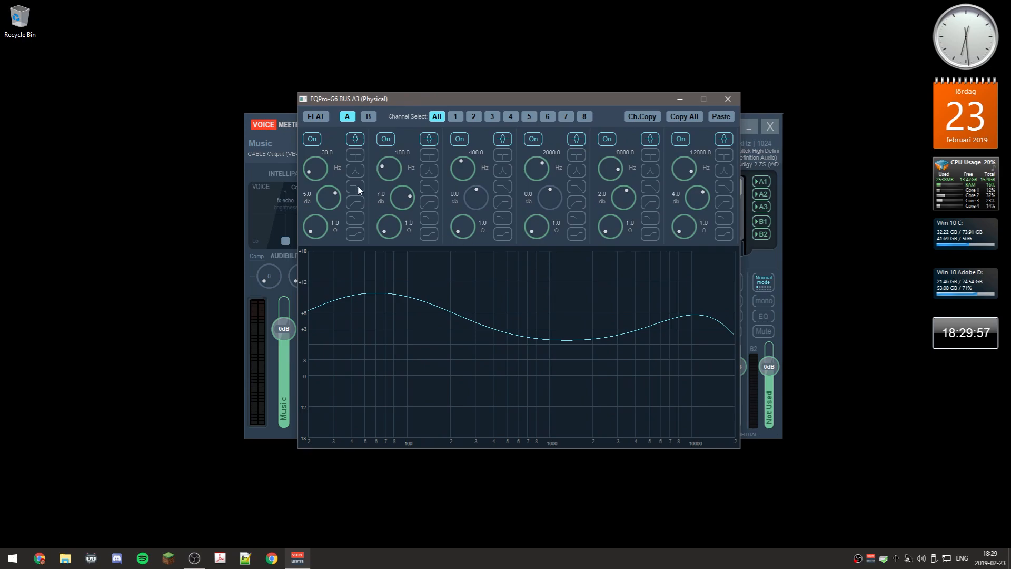
mouse_move(316, 170)
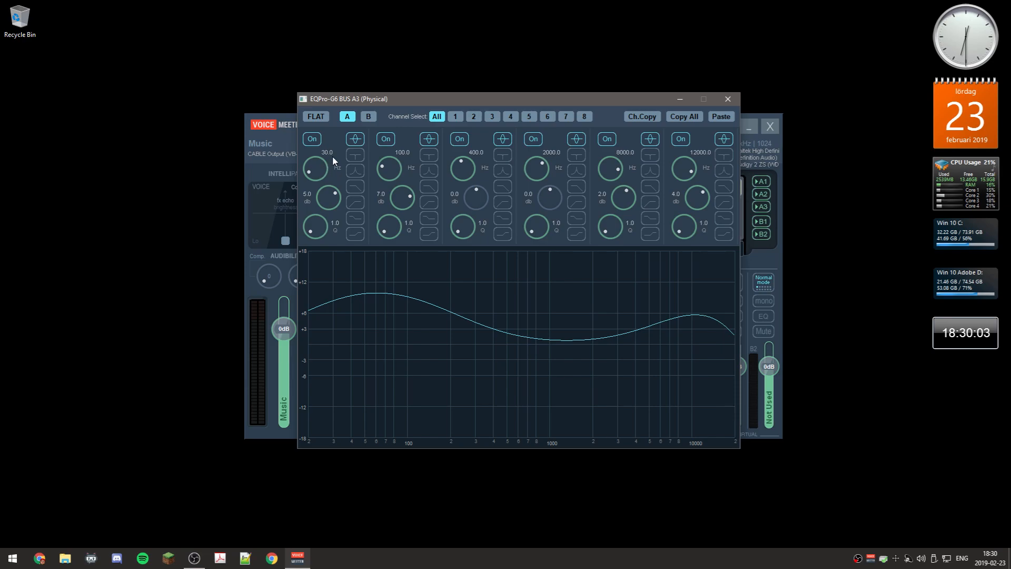
mouse_move(337, 175)
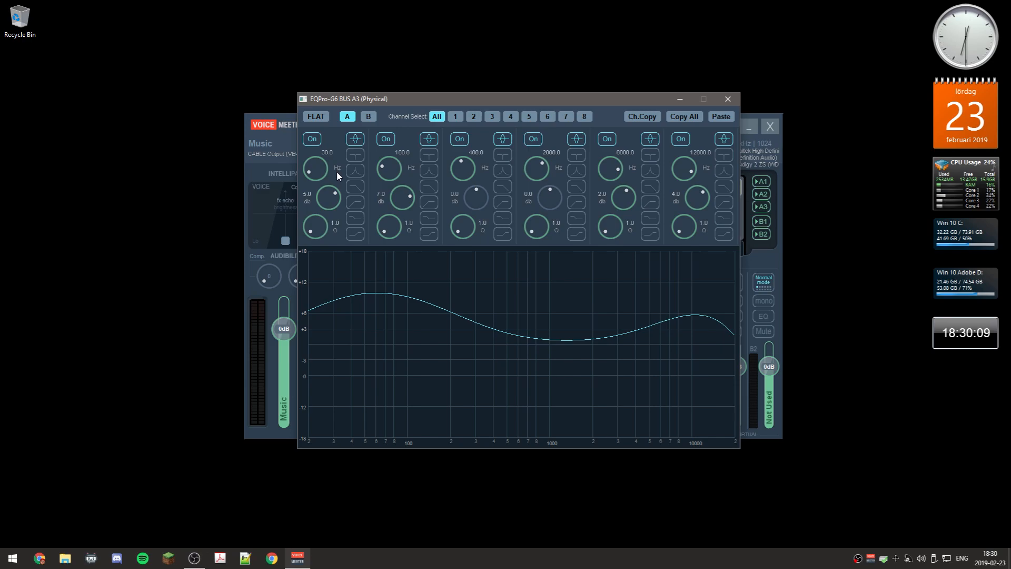
mouse_move(327, 159)
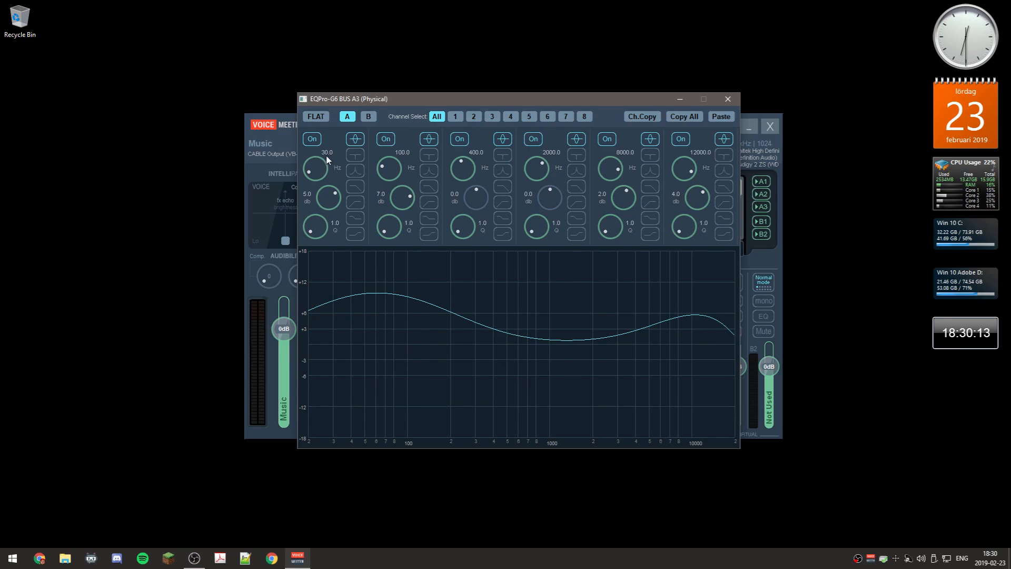
mouse_move(458, 158)
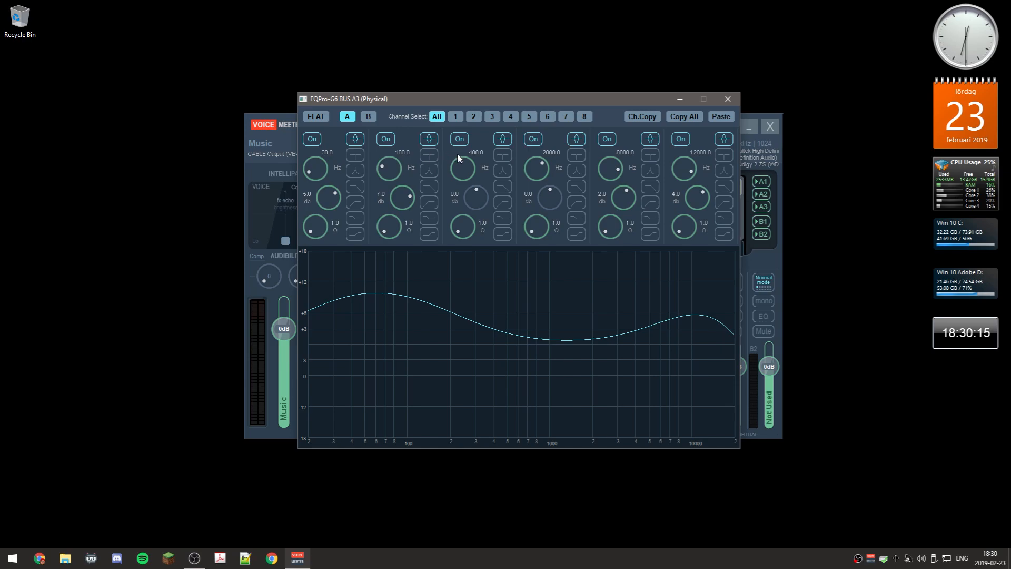
mouse_move(632, 158)
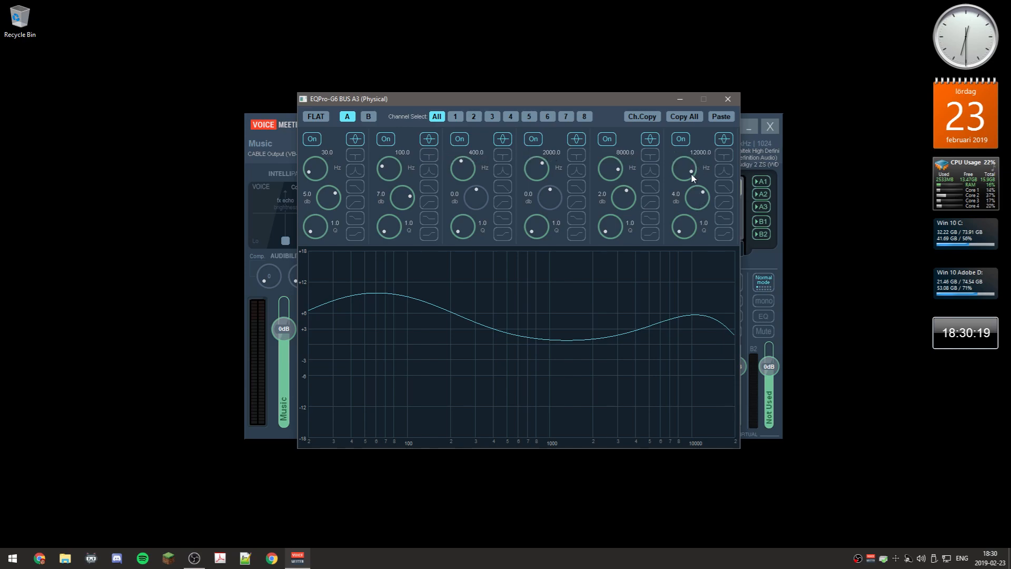
mouse_move(408, 178)
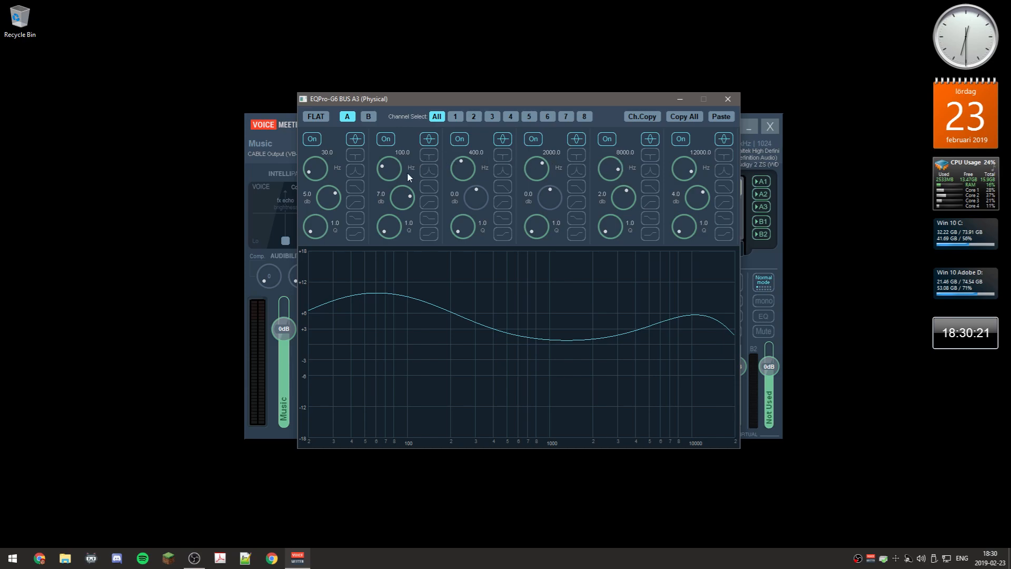
mouse_move(318, 174)
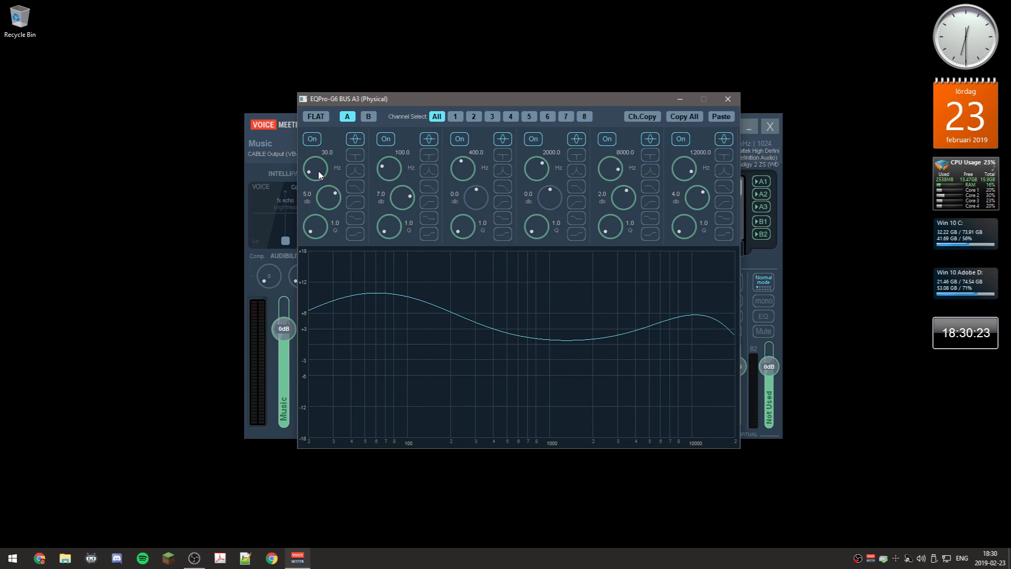
Step: Set the lowest A3 band's frequency to exactly 30 Hz
left_click_drag(315, 168, 315, 164)
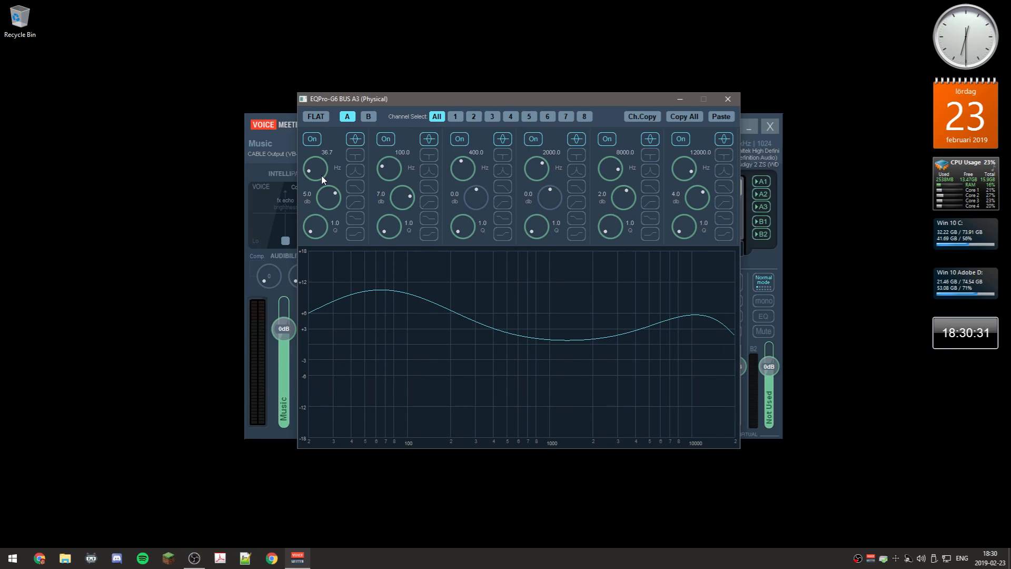
double_click(316, 170)
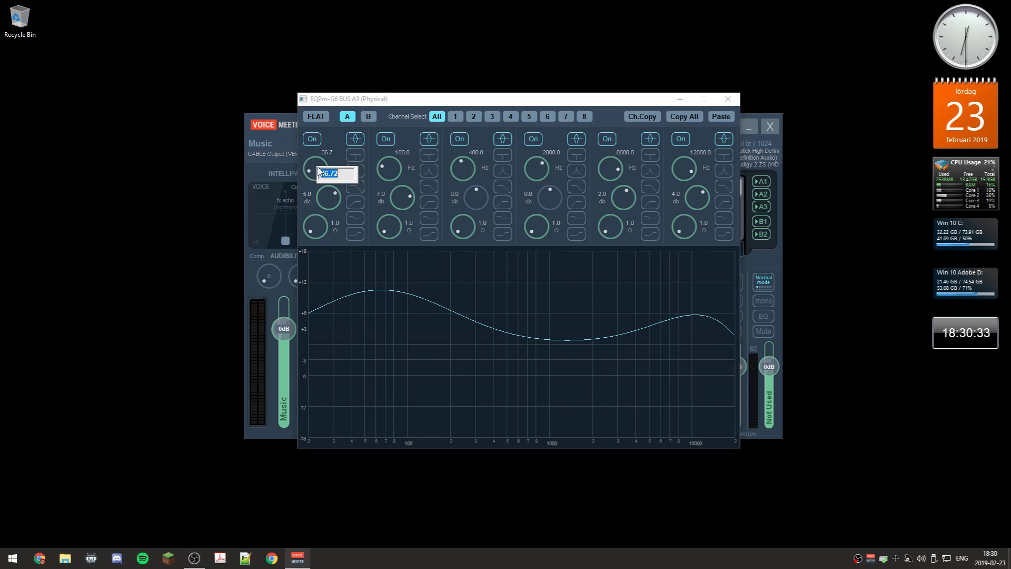
mouse_move(435, 200)
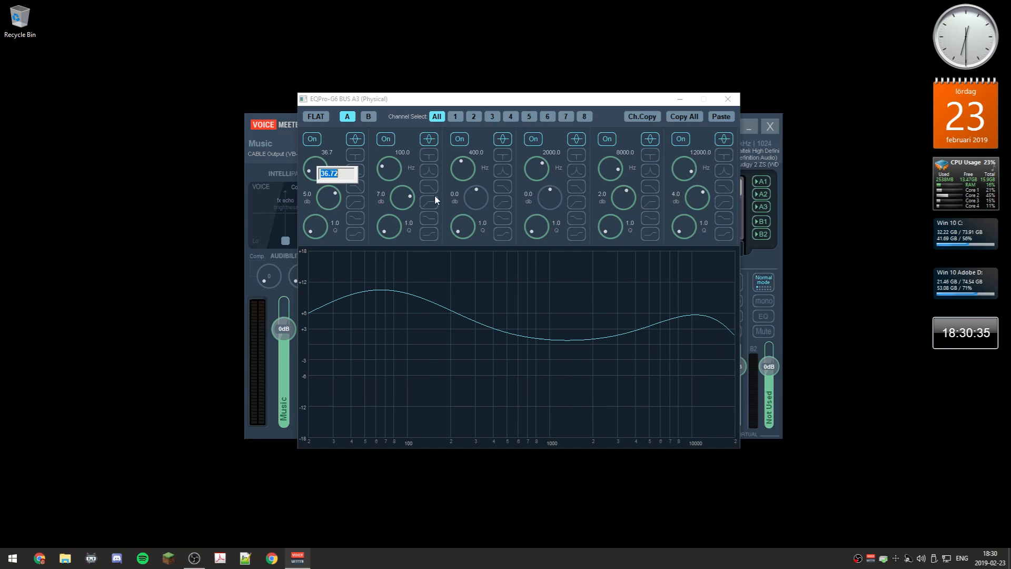
type("30")
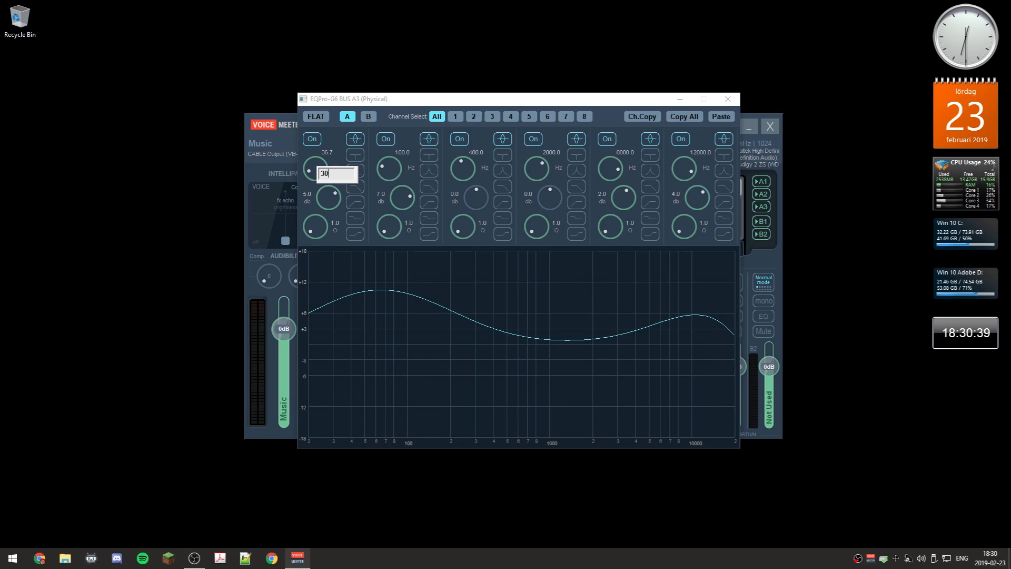
key("Enter")
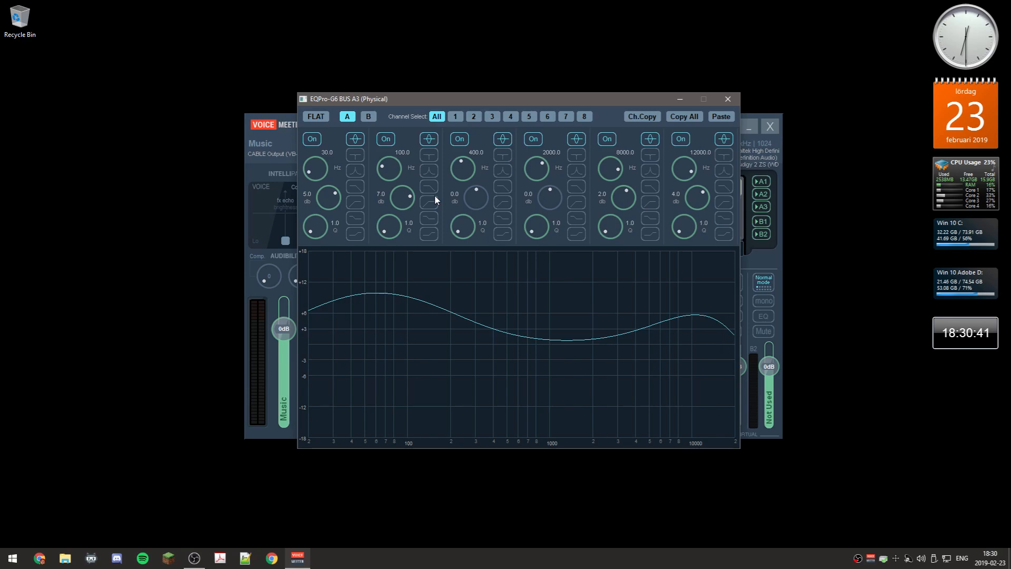
mouse_move(442, 200)
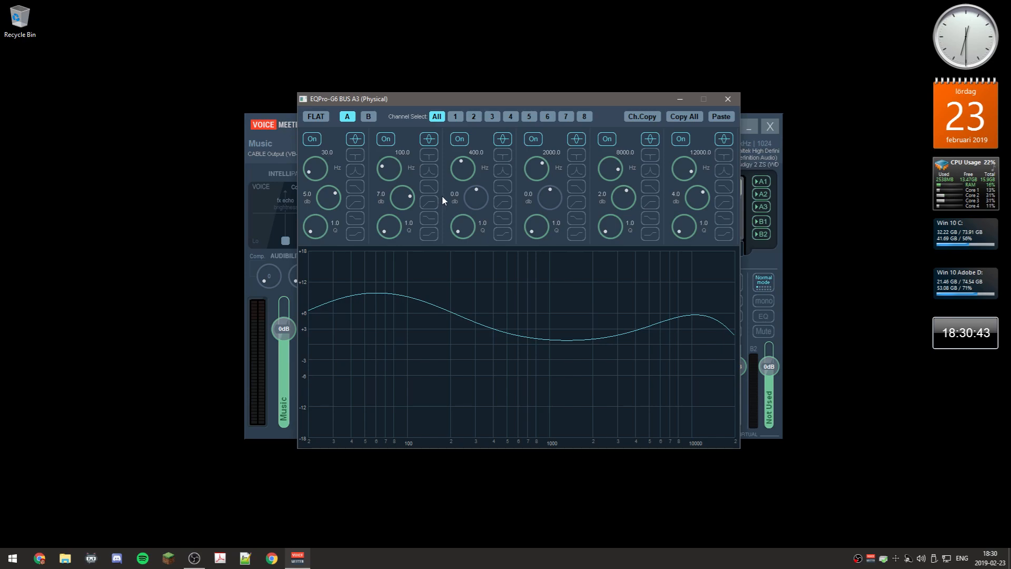
mouse_move(394, 189)
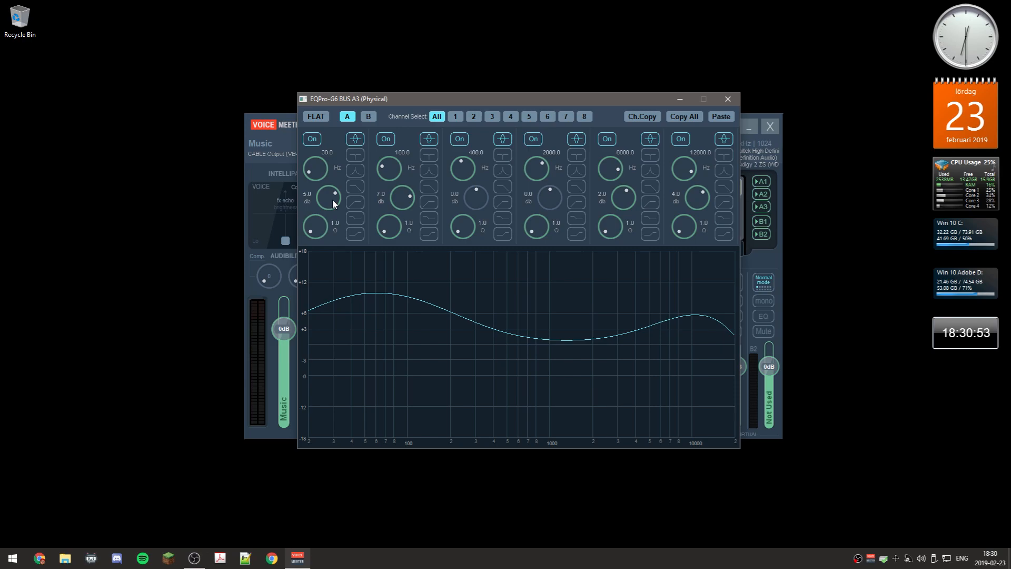
Step: Adjust the lowest band's gain to a 5.9 dB boost
left_click_drag(335, 195, 335, 193)
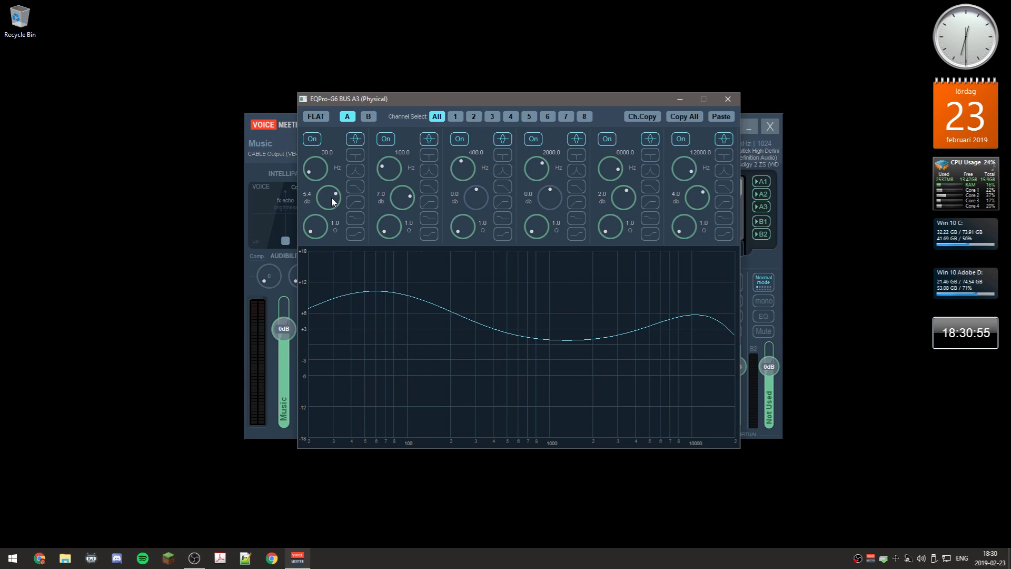
left_click_drag(335, 195, 335, 200)
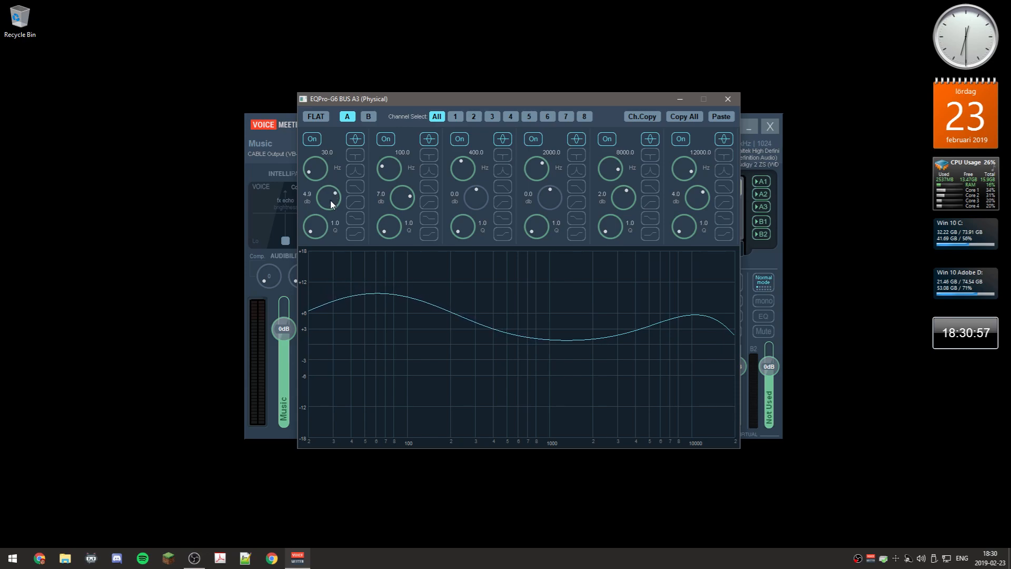
left_click_drag(335, 196, 335, 193)
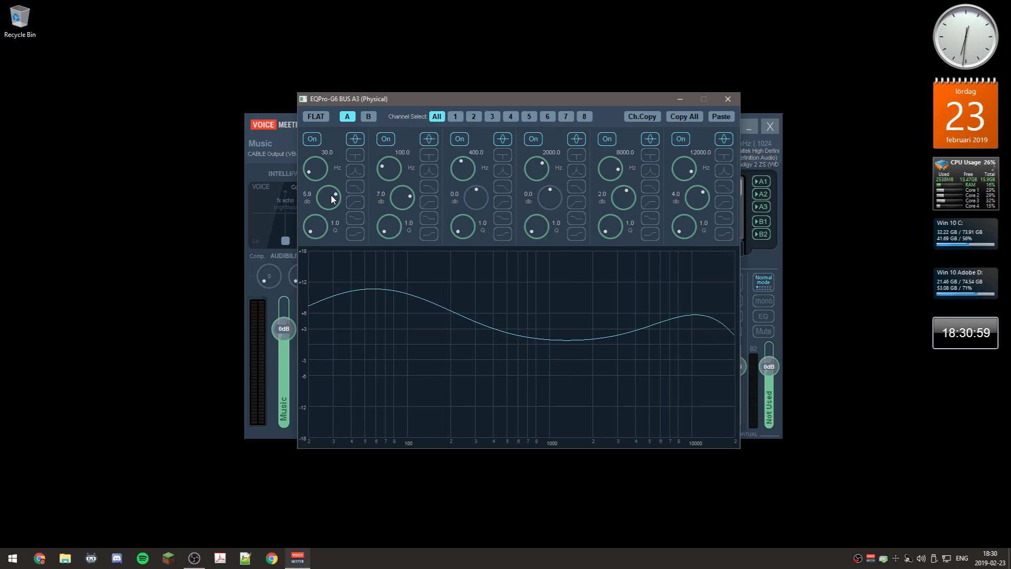
mouse_move(398, 308)
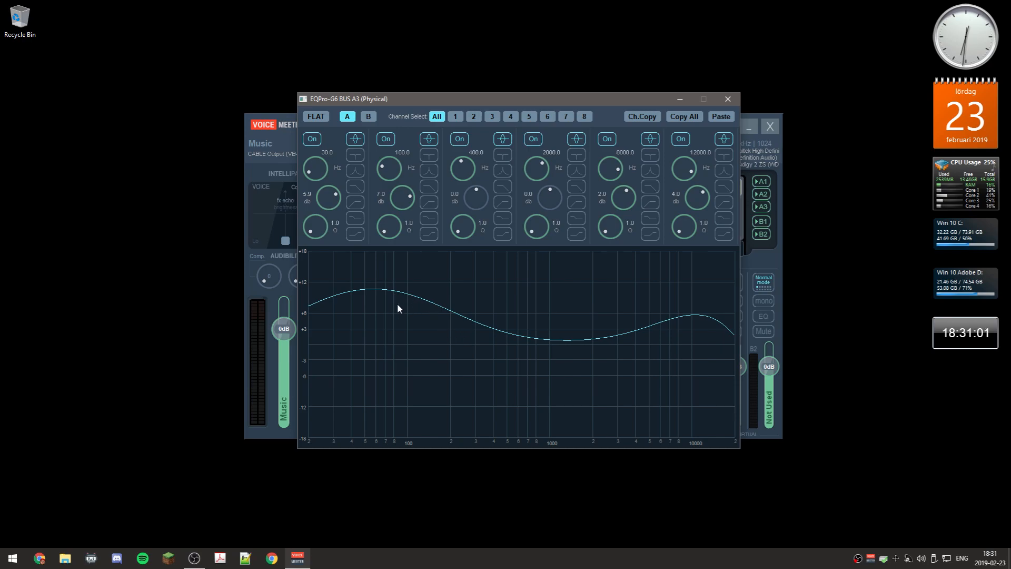
mouse_move(376, 208)
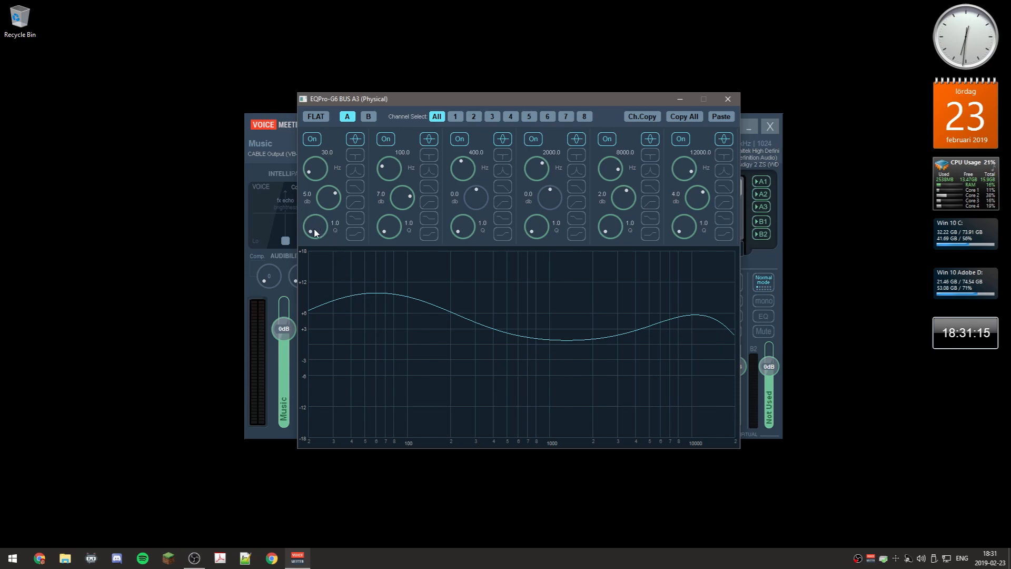
left_click_drag(315, 227, 315, 206)
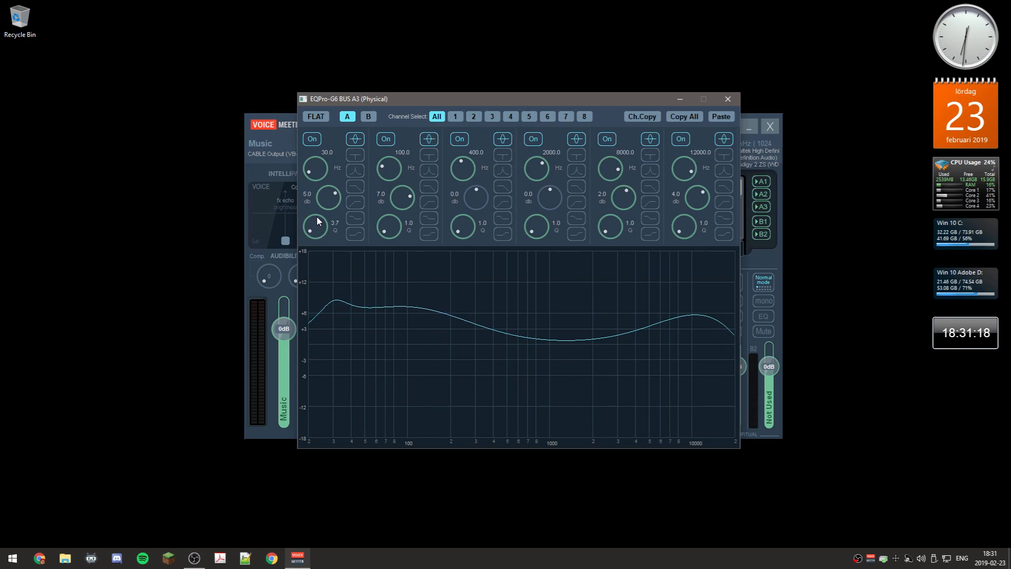
left_click_drag(313, 226, 316, 200)
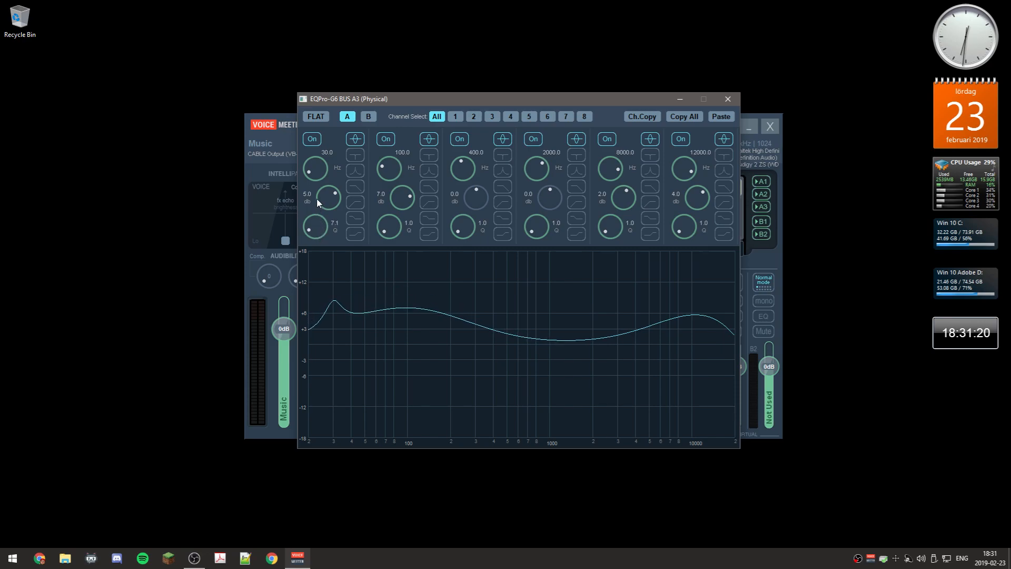
left_click_drag(315, 227, 315, 181)
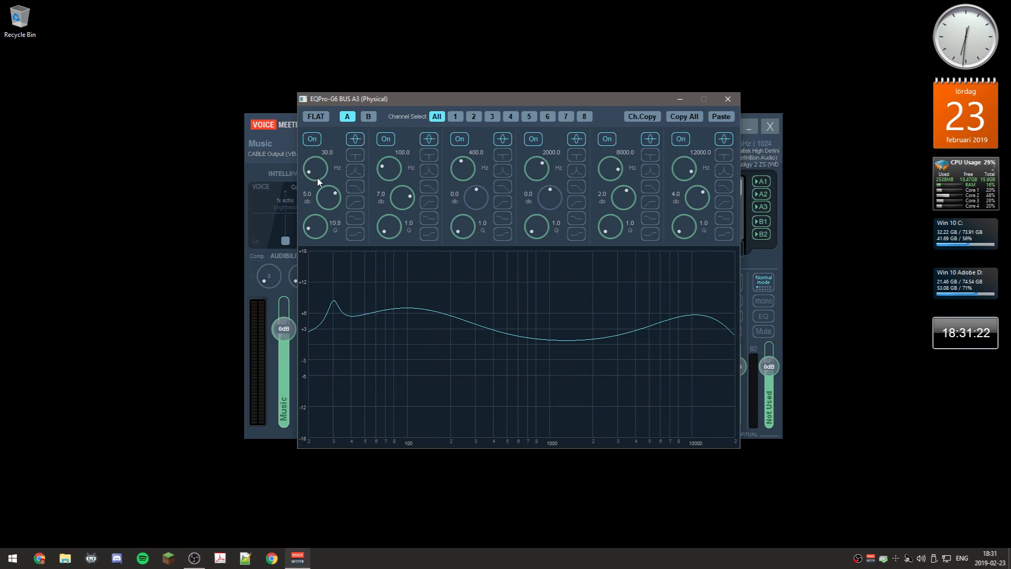
left_click_drag(313, 225, 316, 216)
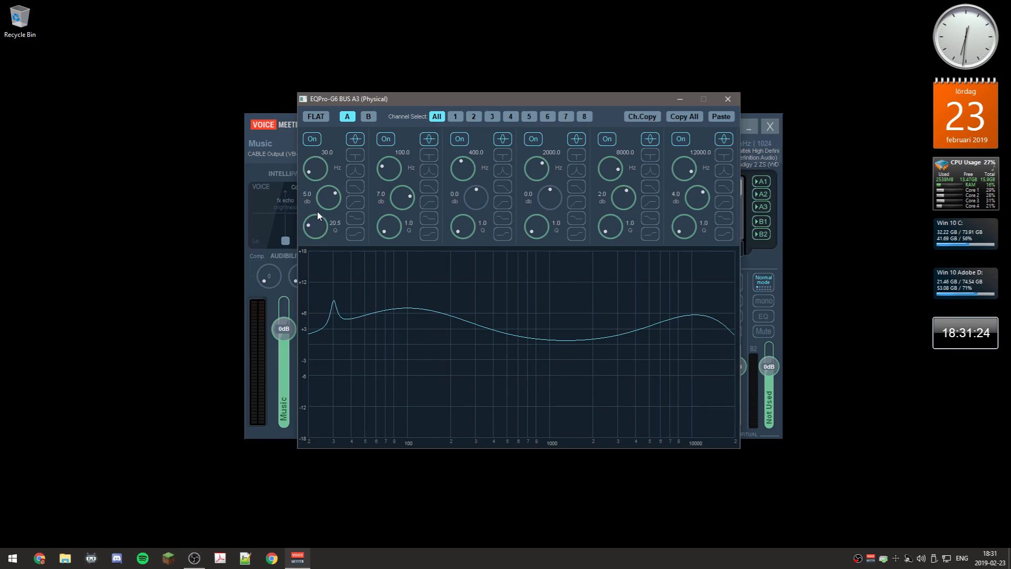
left_click_drag(316, 222, 318, 235)
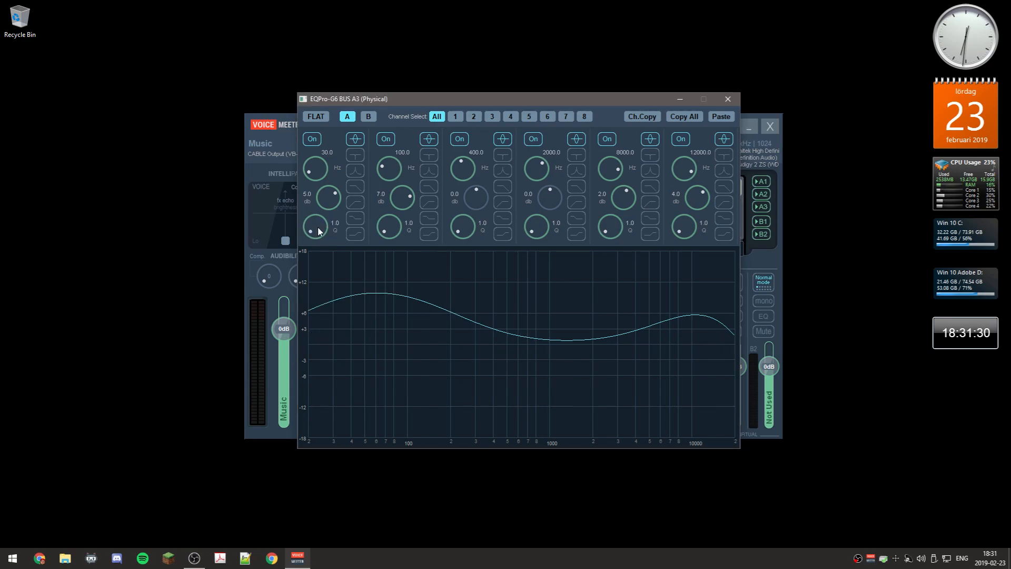
mouse_move(658, 321)
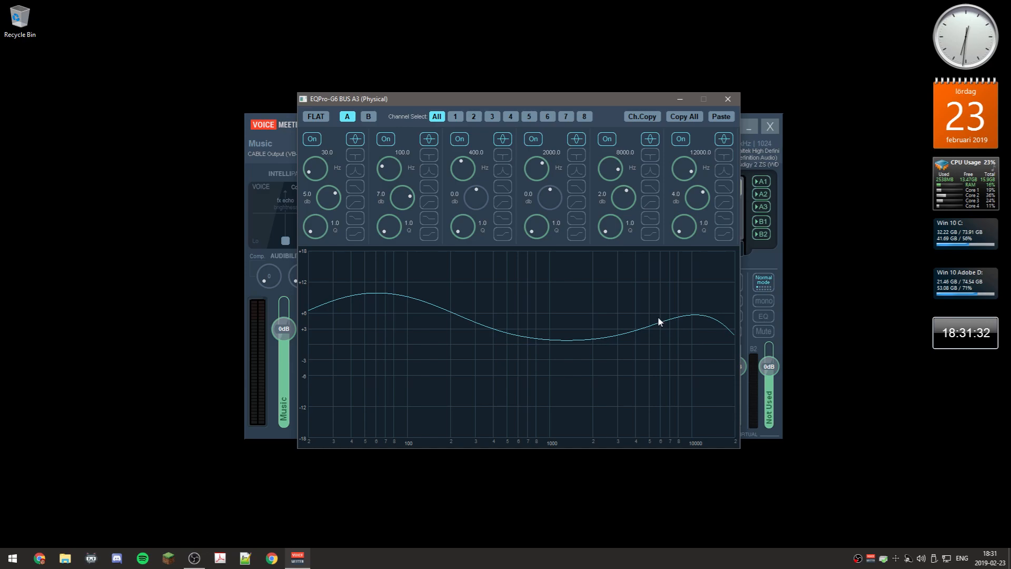
mouse_move(606, 289)
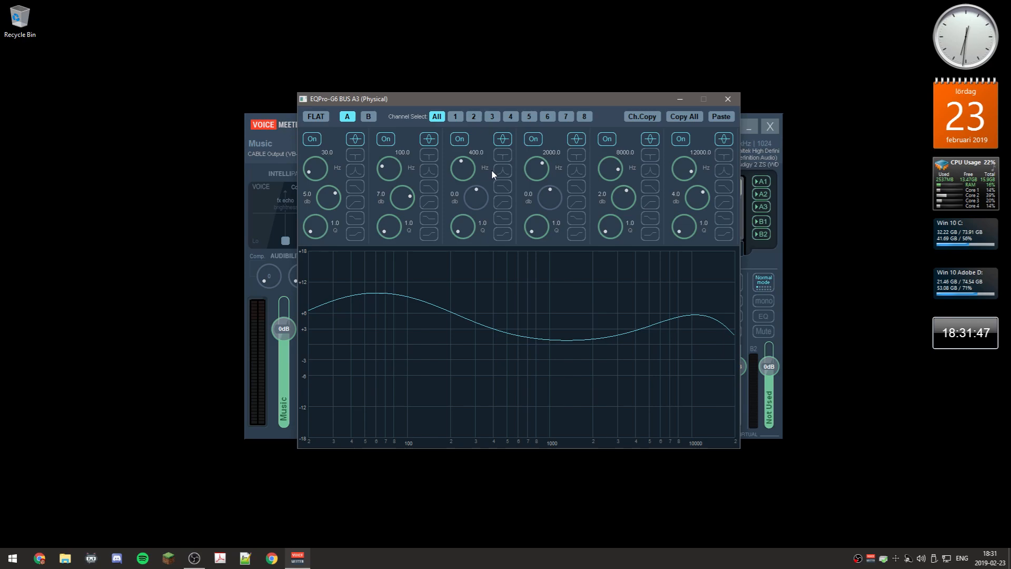
mouse_move(463, 172)
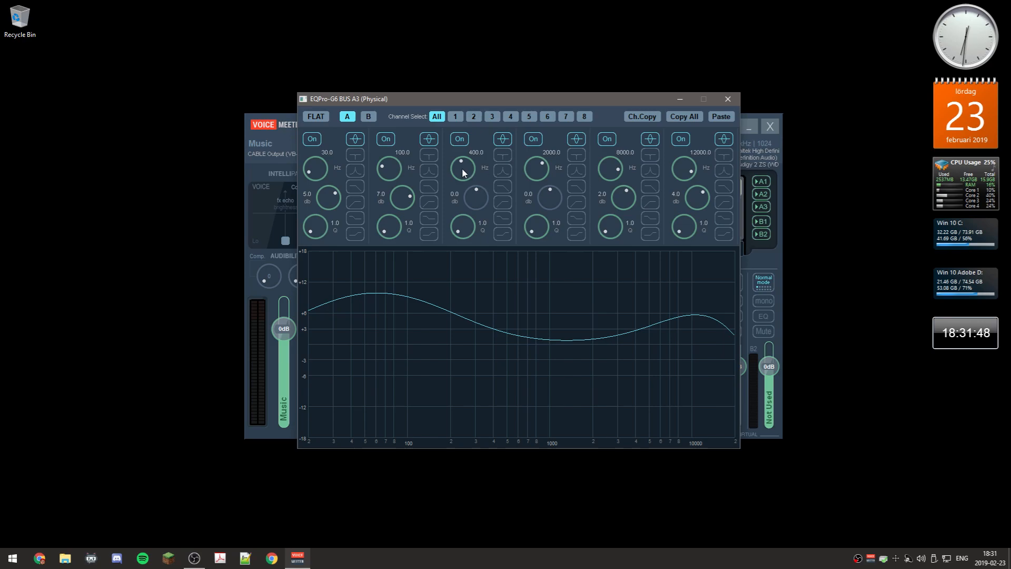
mouse_move(467, 174)
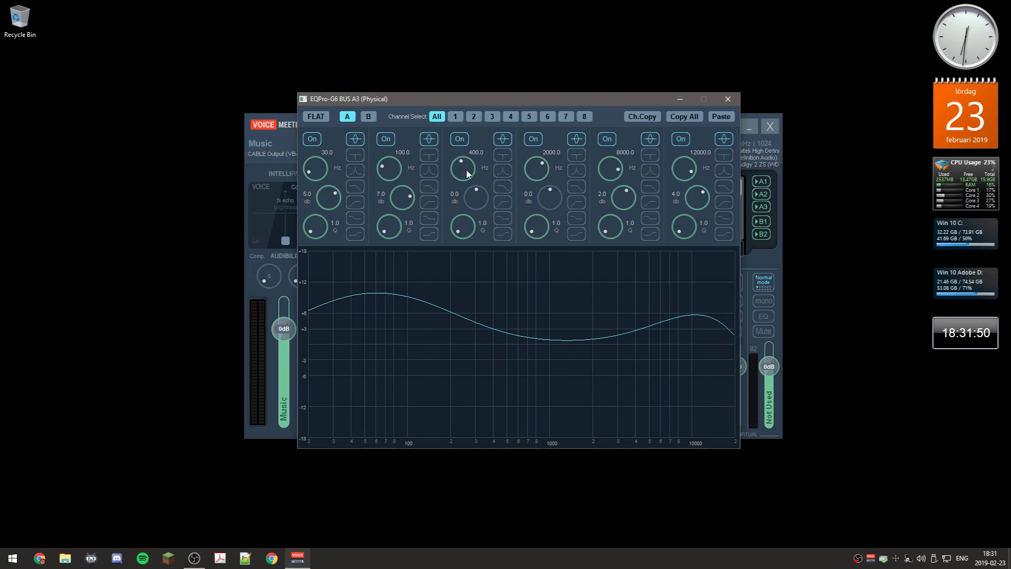
Step: Double-click the 400 Hz band's frequency for exact entry, leaving it flat at 0 dB
double_click(475, 176)
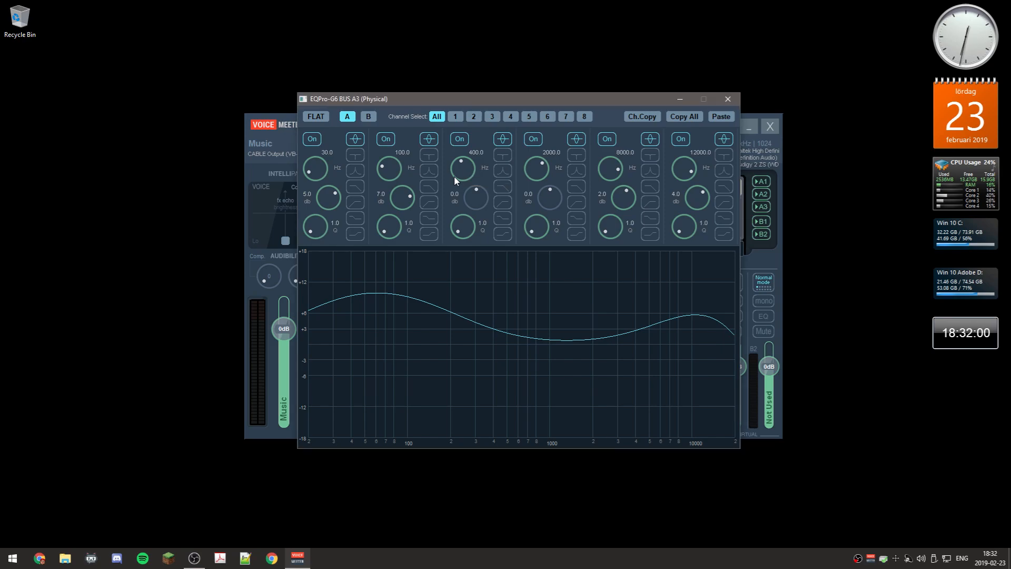
mouse_move(466, 178)
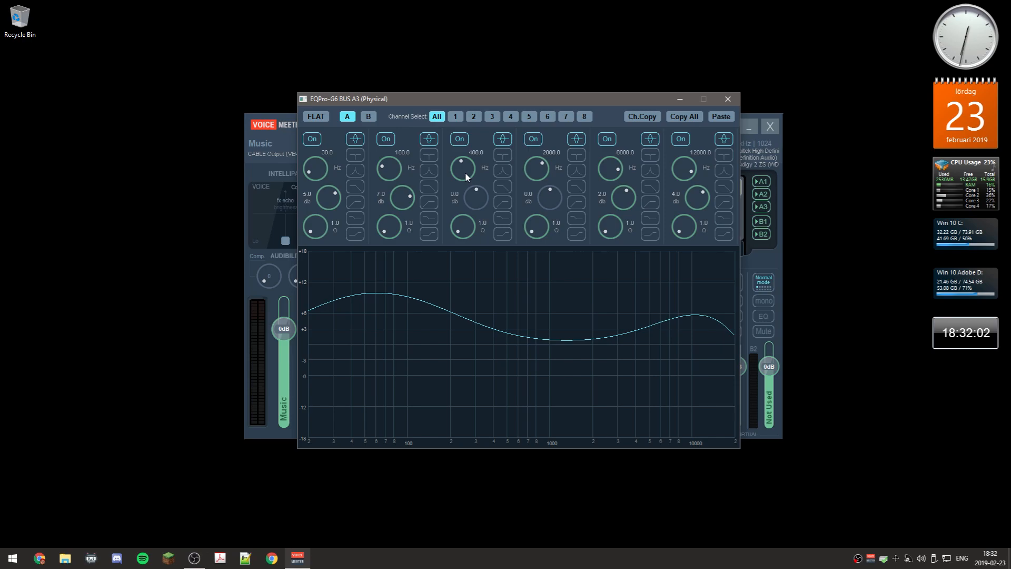
mouse_move(562, 182)
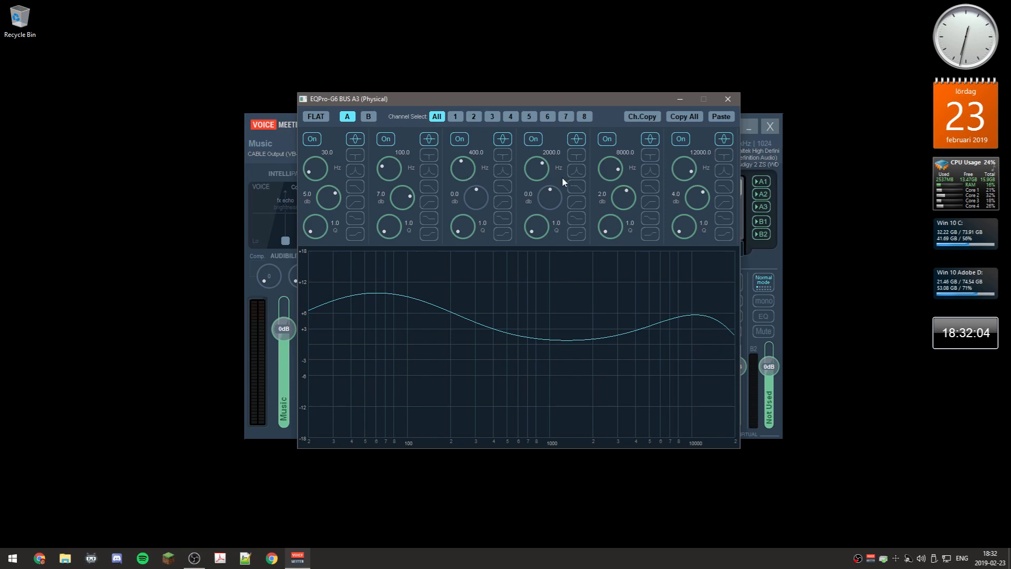
mouse_move(538, 170)
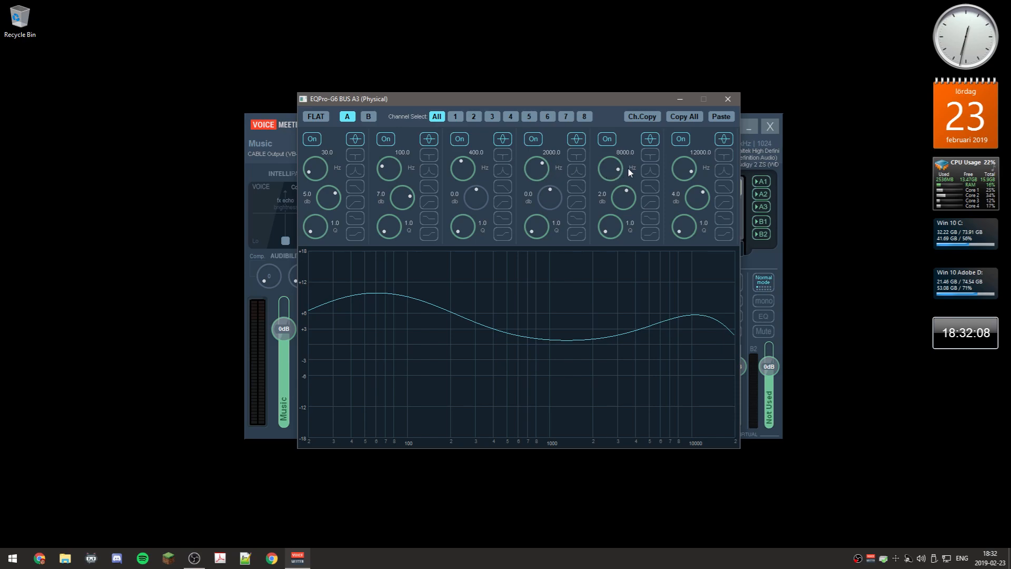
mouse_move(546, 170)
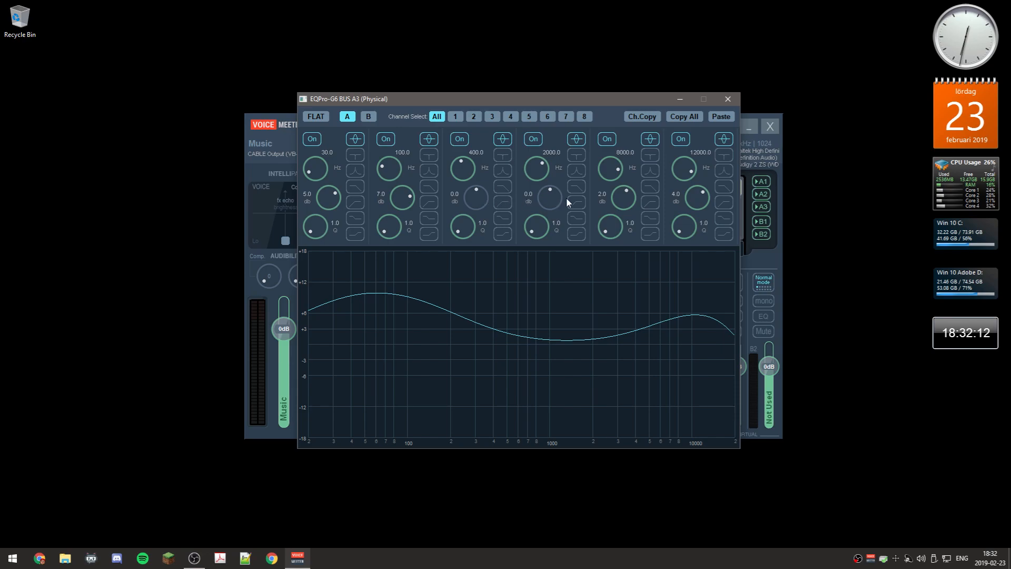
mouse_move(651, 202)
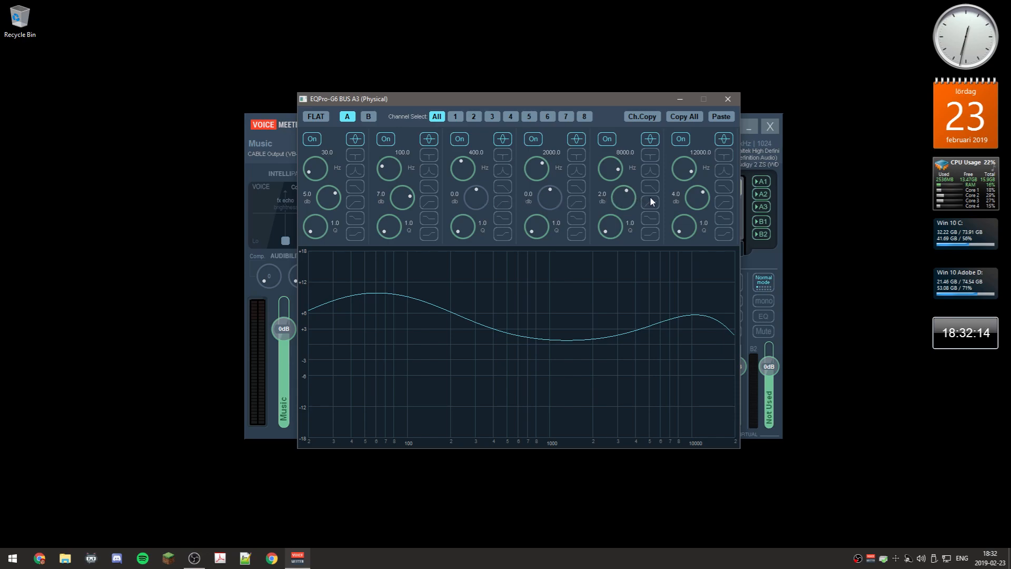
mouse_move(673, 201)
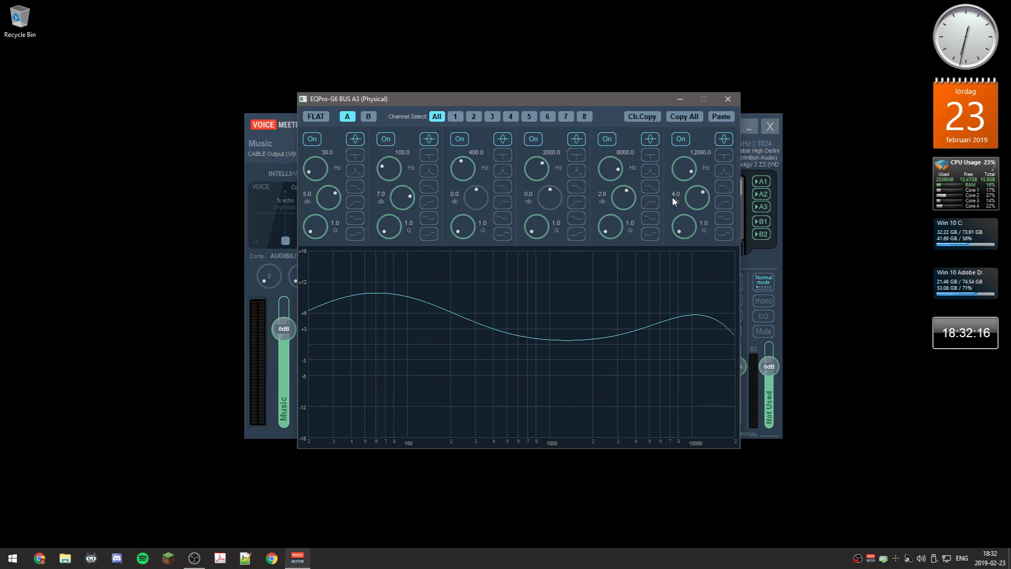
mouse_move(727, 98)
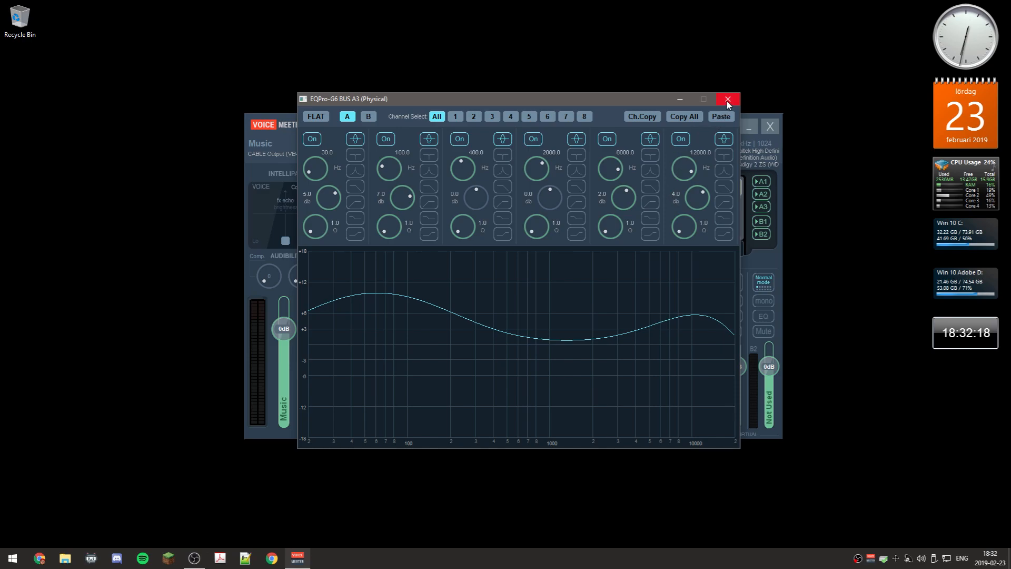
Step: Close the A3 editor, inspect and close A2's EQ, then enable and open A1's EQ
left_click(727, 98)
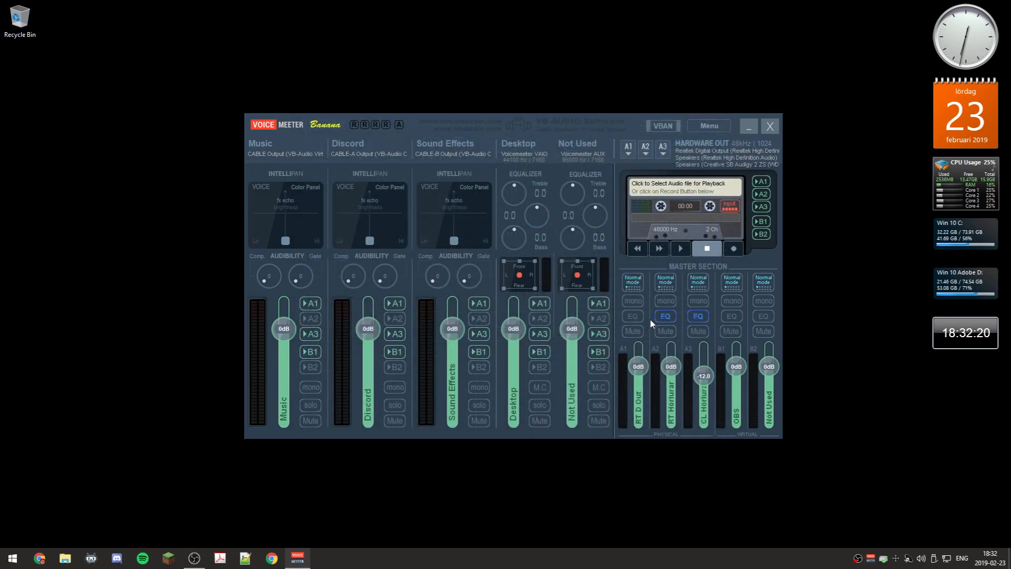
left_click(665, 315)
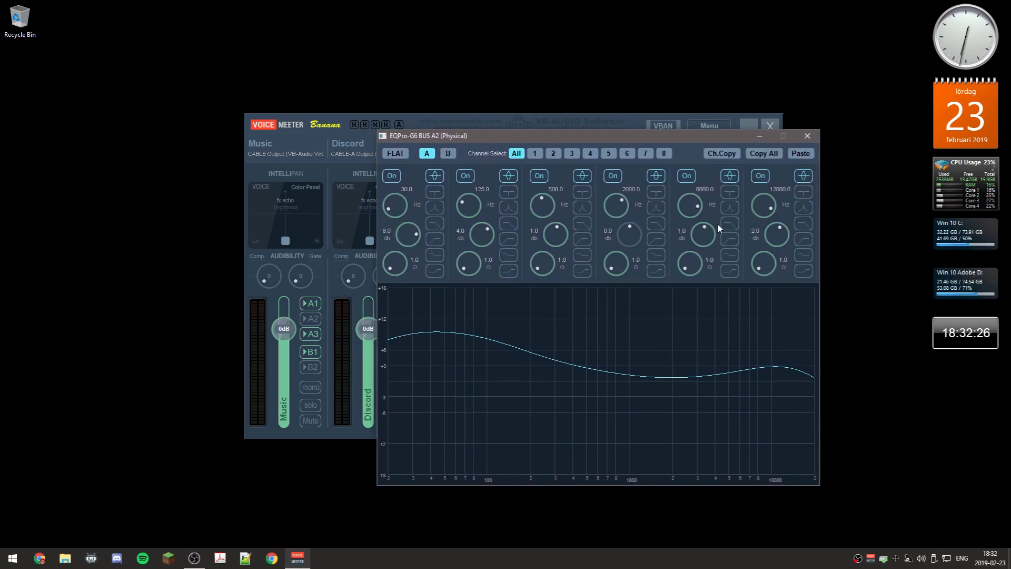
left_click(807, 135)
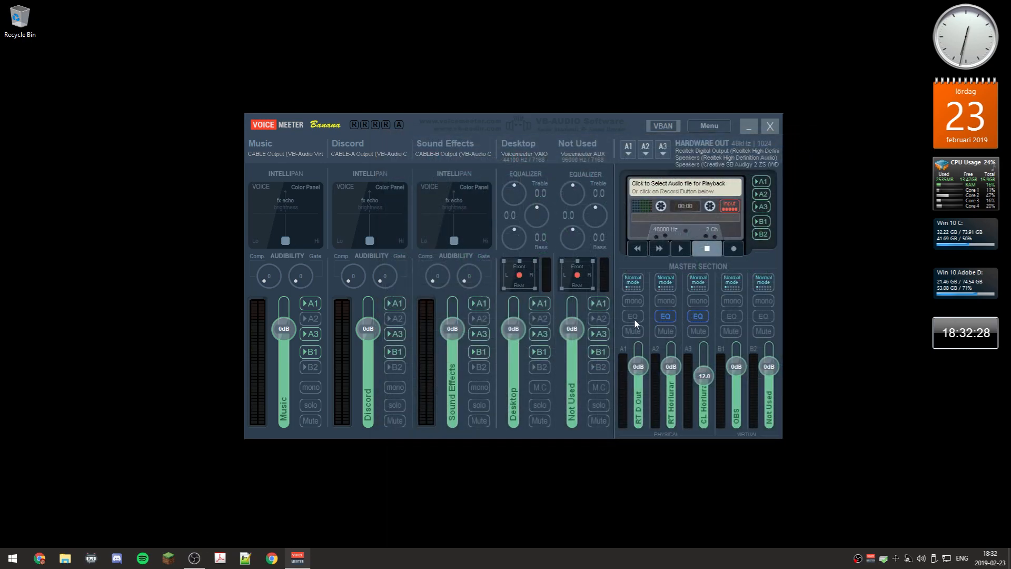
left_click(632, 316)
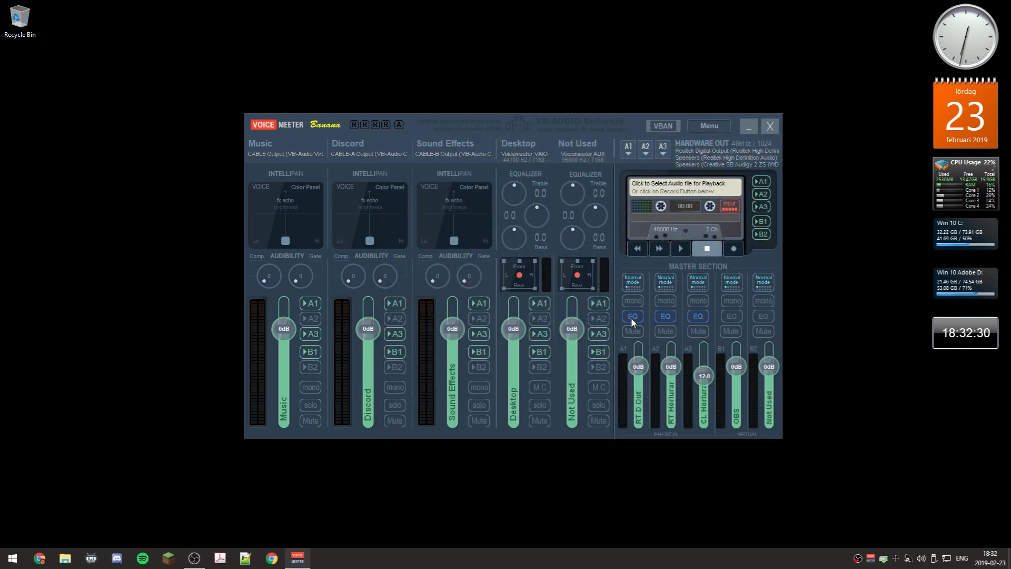
left_click(632, 316)
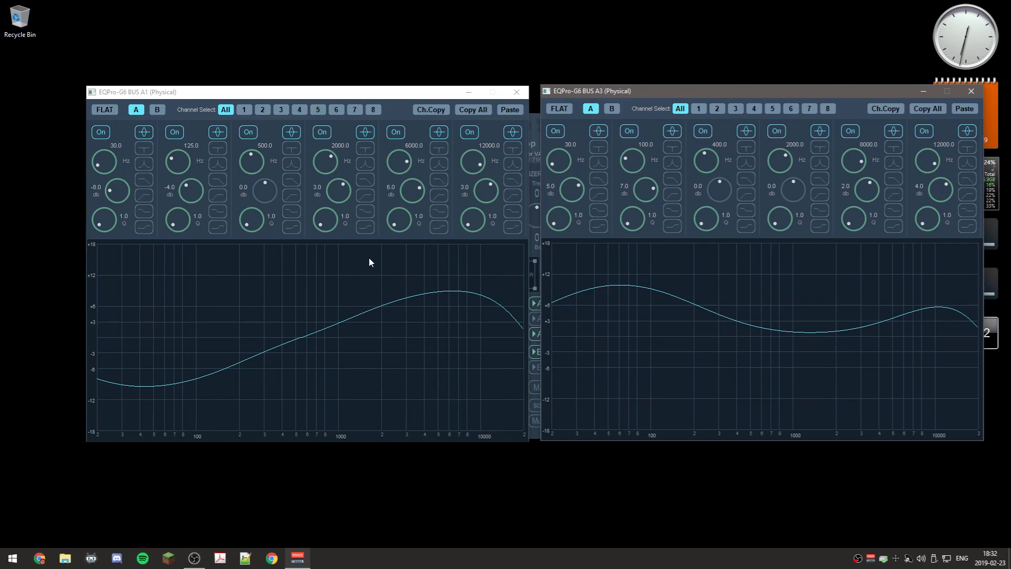
mouse_move(305, 304)
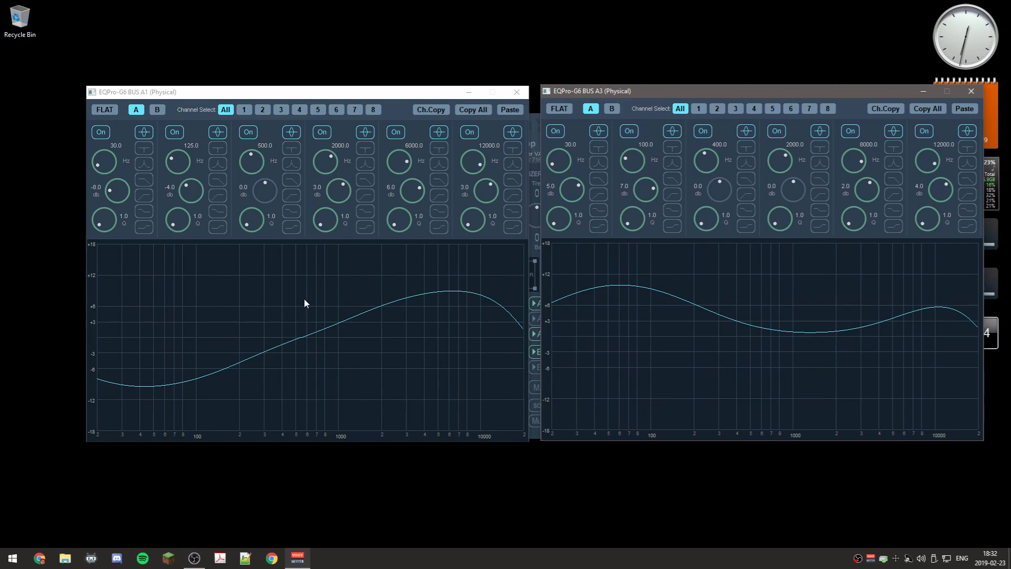
mouse_move(244, 325)
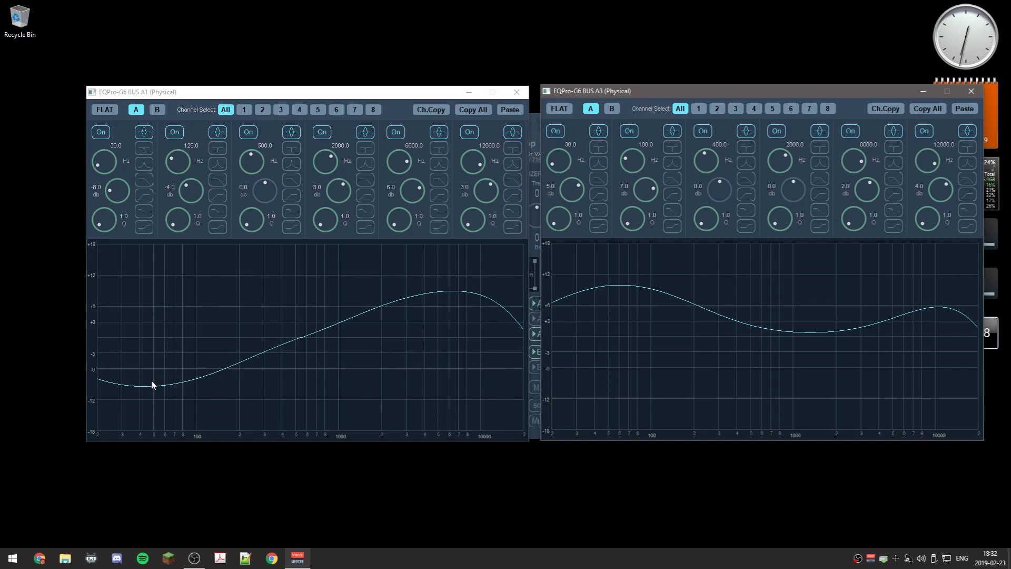
mouse_move(322, 363)
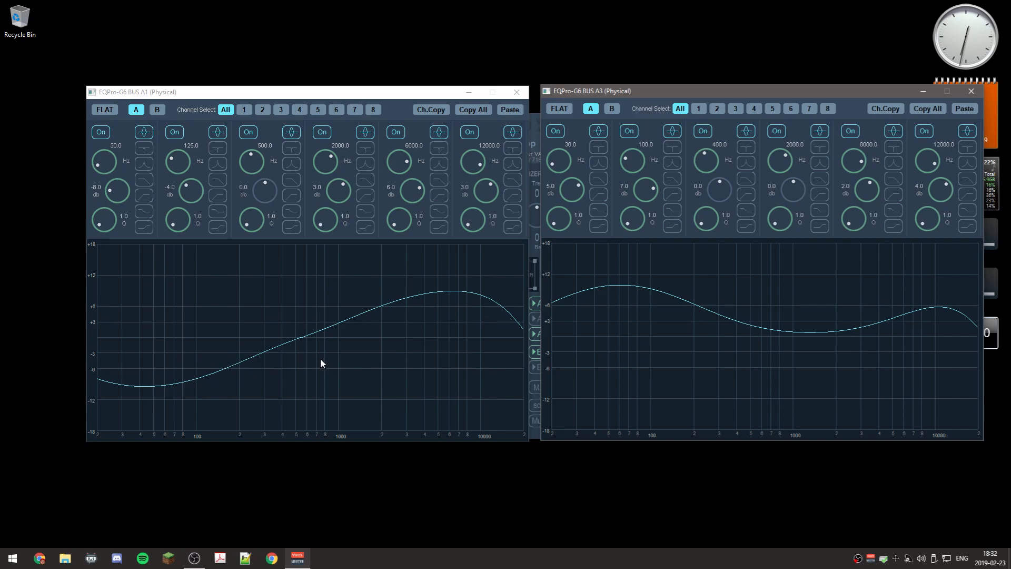
mouse_move(690, 302)
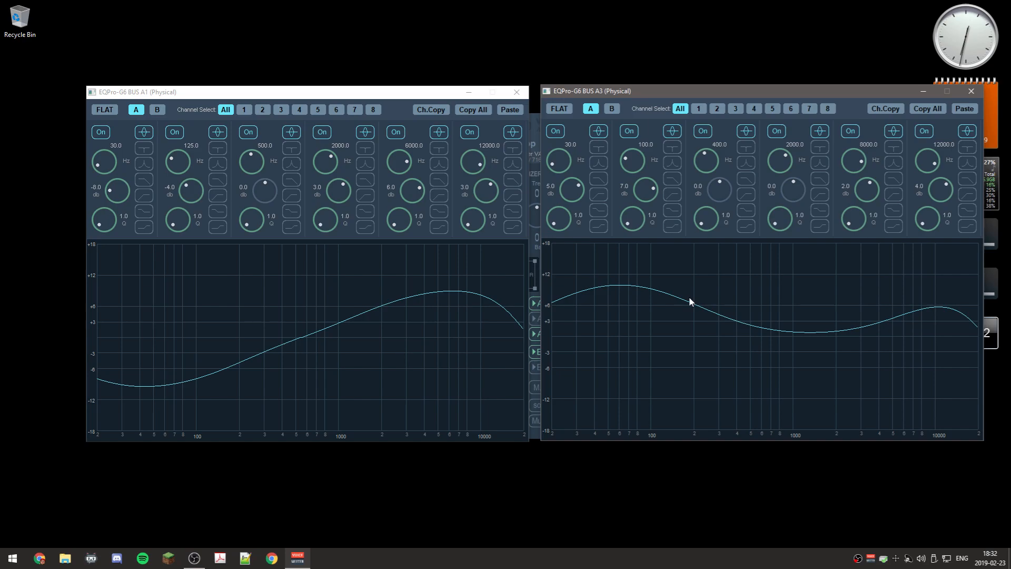
mouse_move(606, 307)
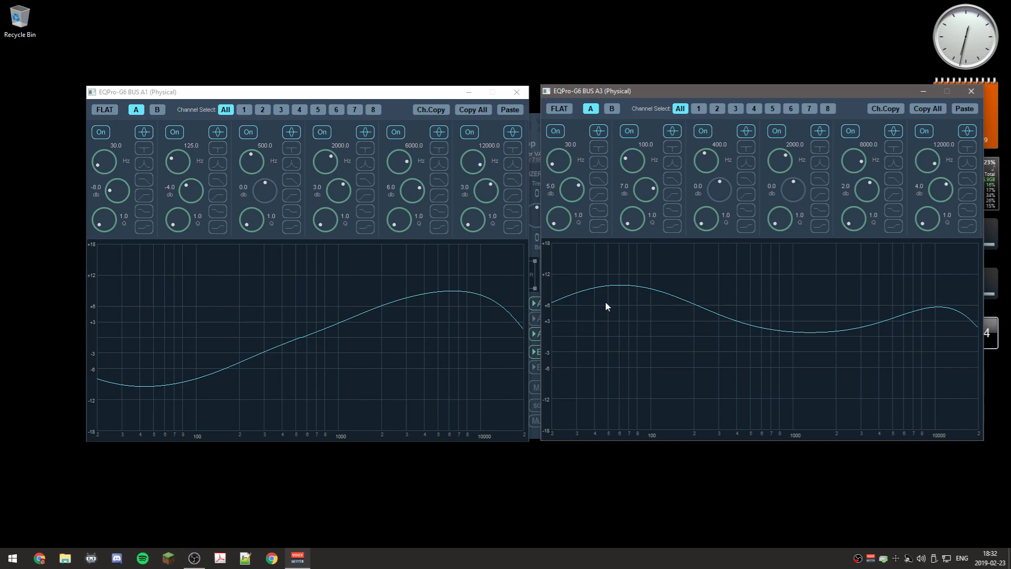
mouse_move(629, 287)
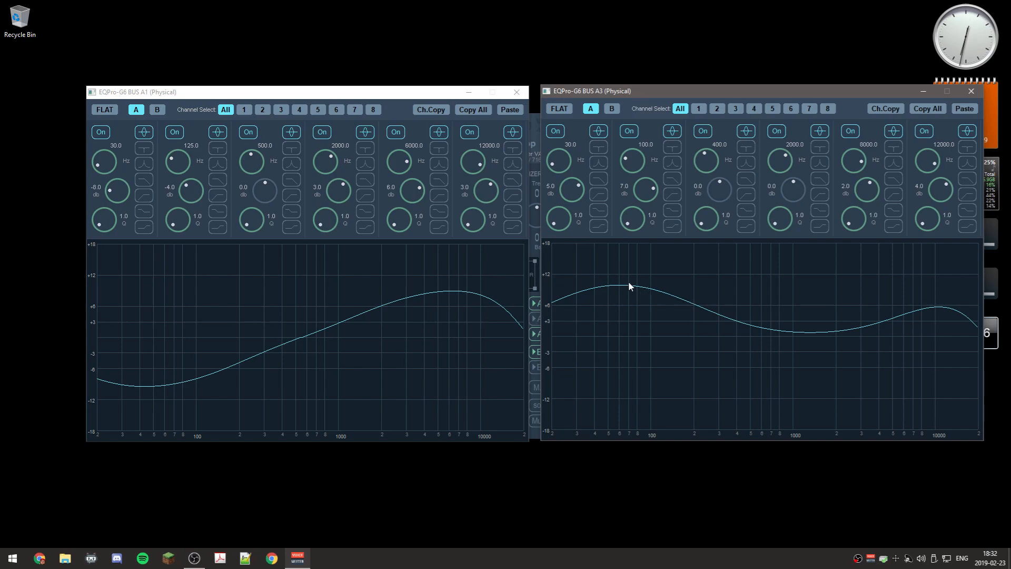
mouse_move(643, 307)
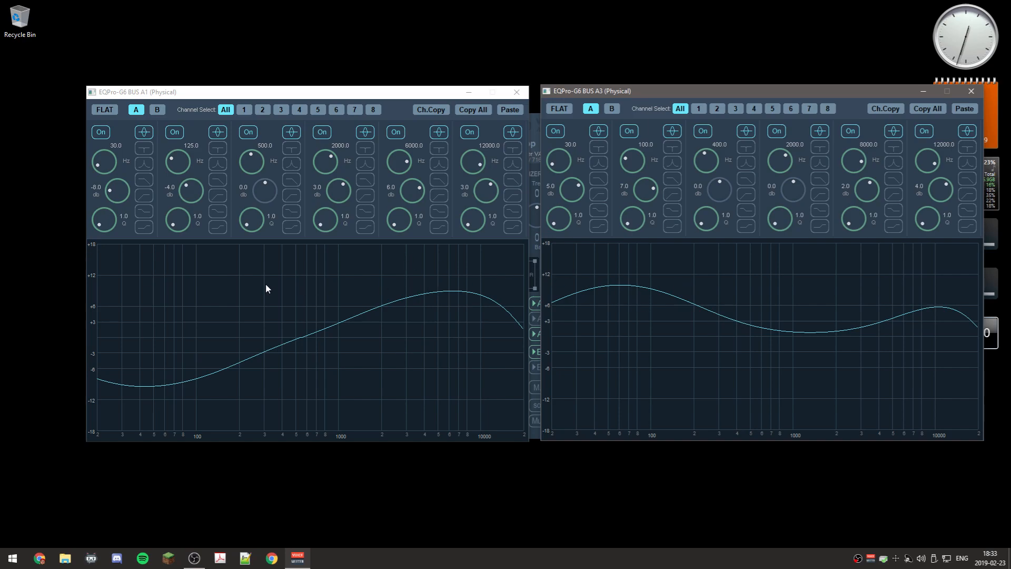
mouse_move(821, 310)
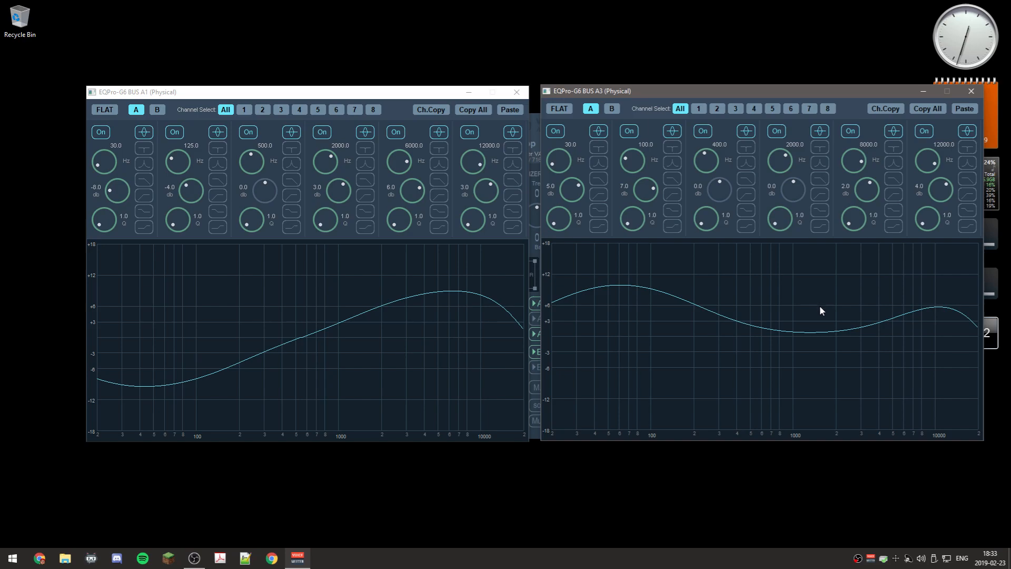